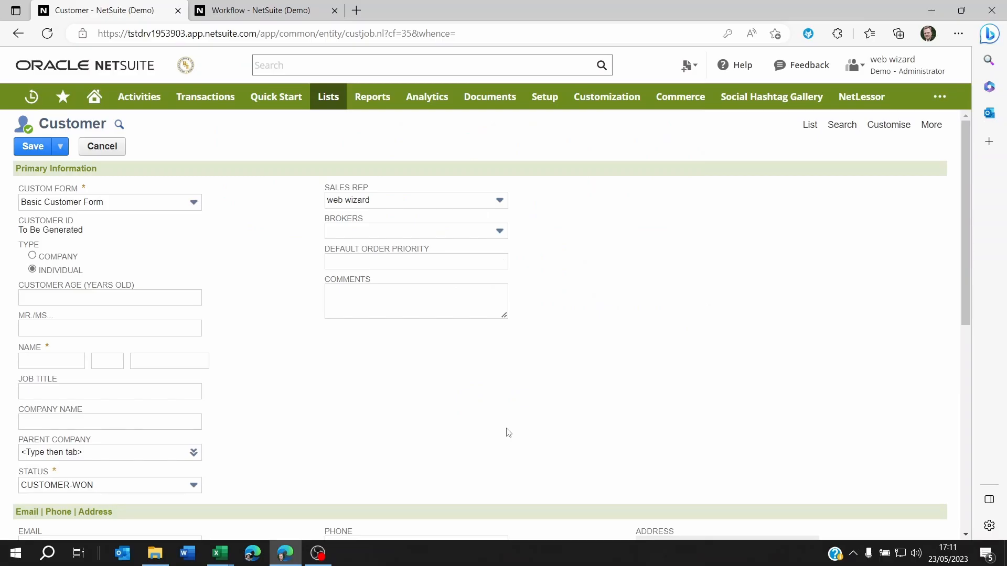
mouse_move(431, 405)
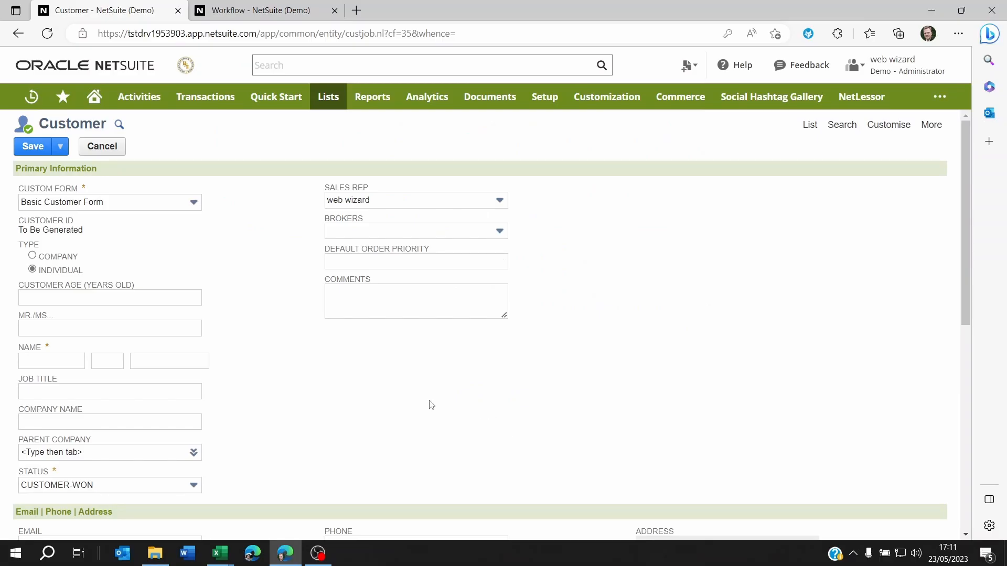
mouse_move(394, 392)
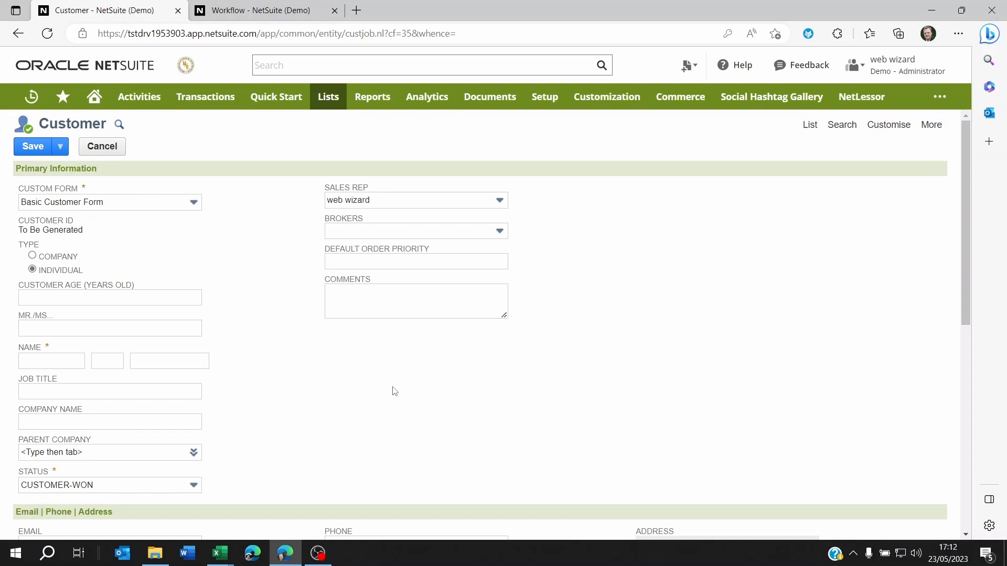
mouse_move(93, 264)
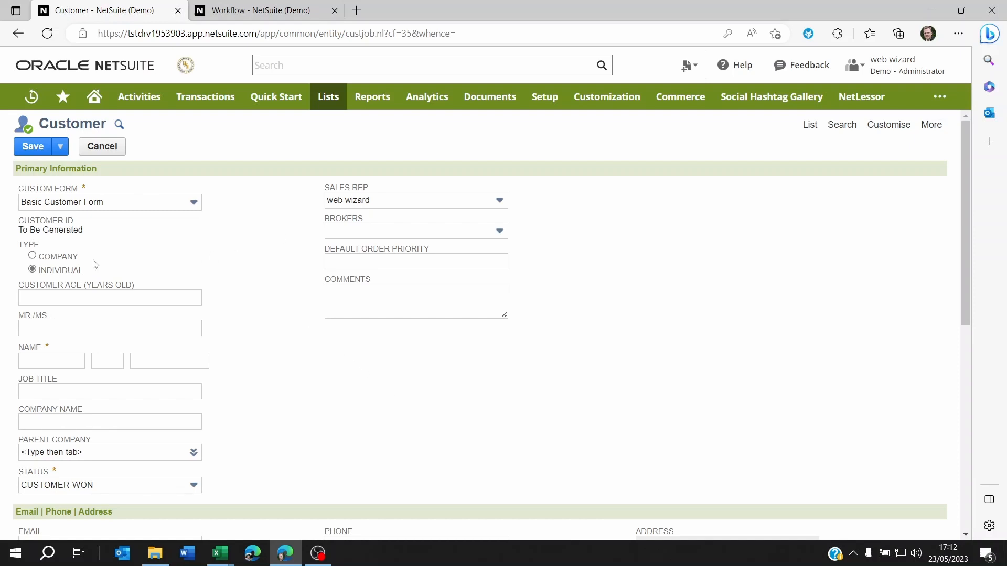
On the new Customer form, inspect the Type field's help and pick out its field id isperson.
click(109, 296)
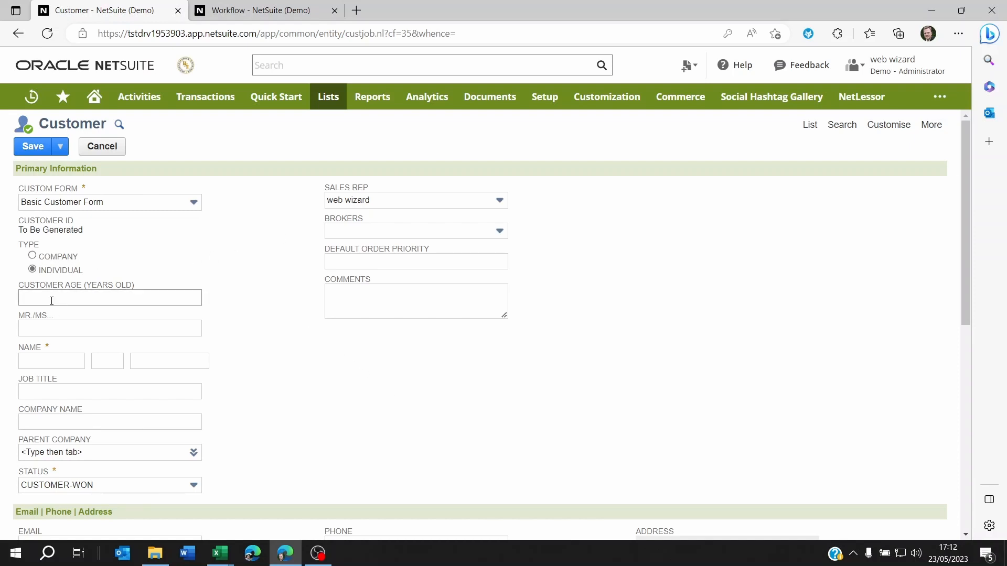
click(50, 361)
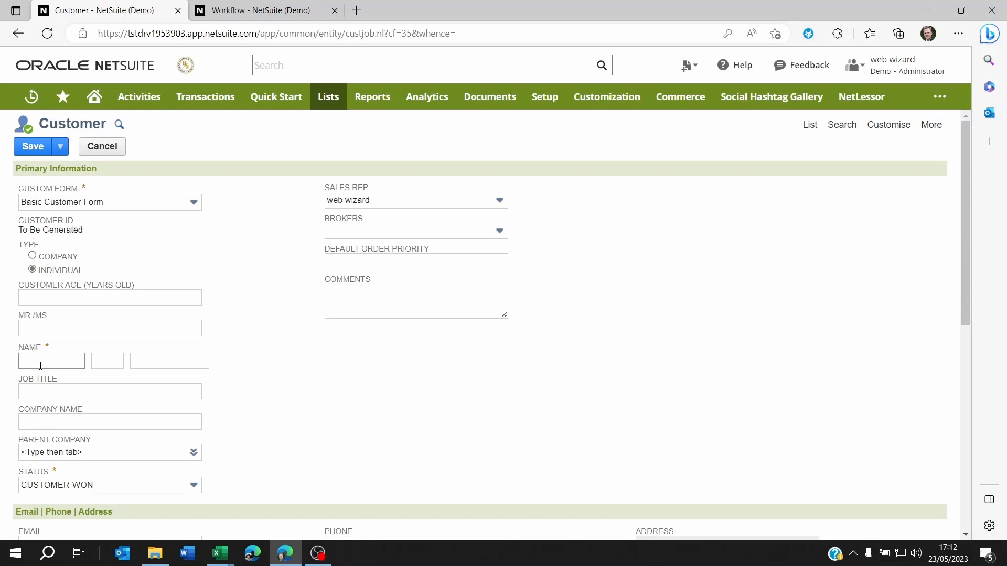
click(109, 297)
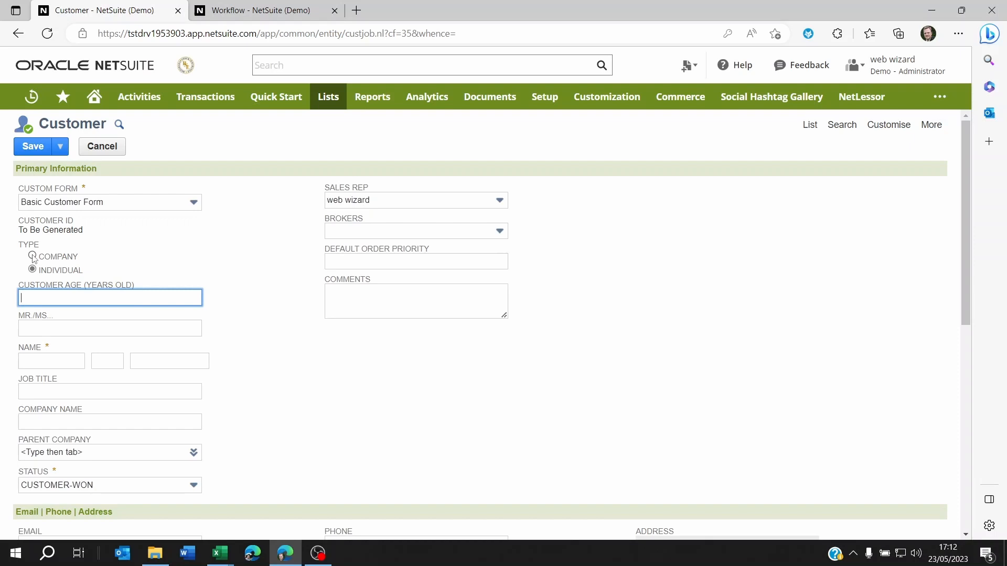
click(32, 269)
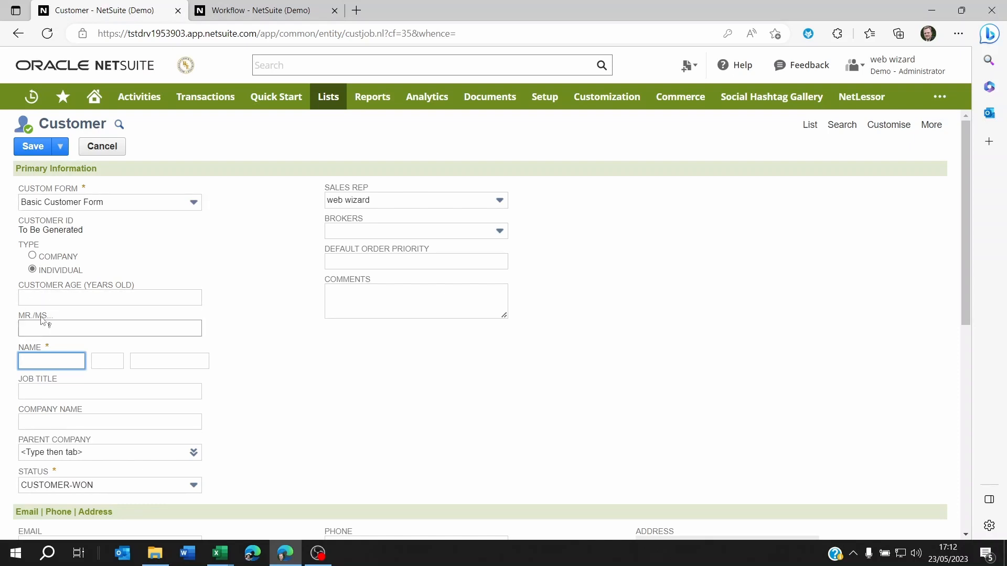
mouse_move(72, 205)
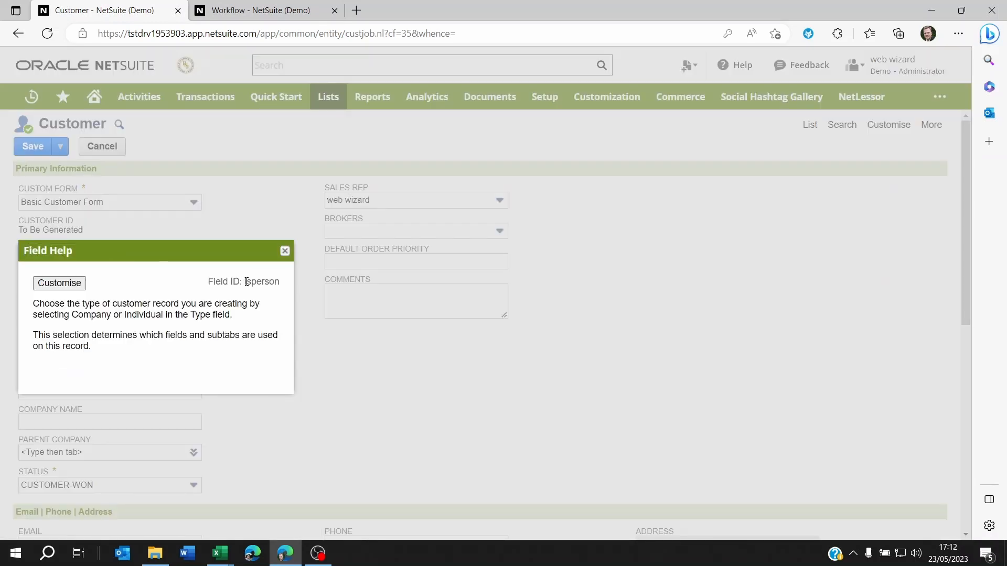
double_click(262, 281)
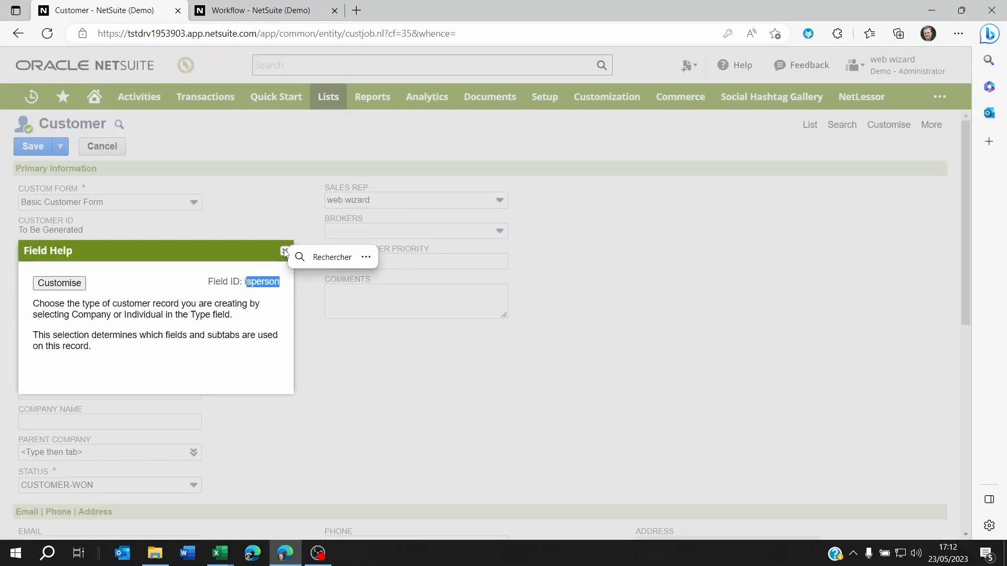
click(285, 250)
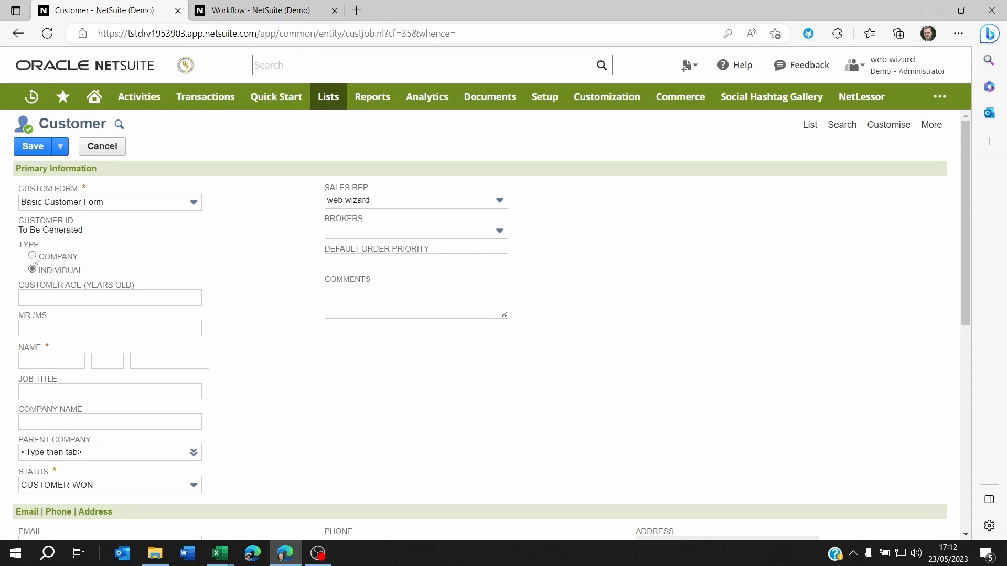
Toggle the customer type between Company and Individual and check the Customer Age field's help.
click(33, 256)
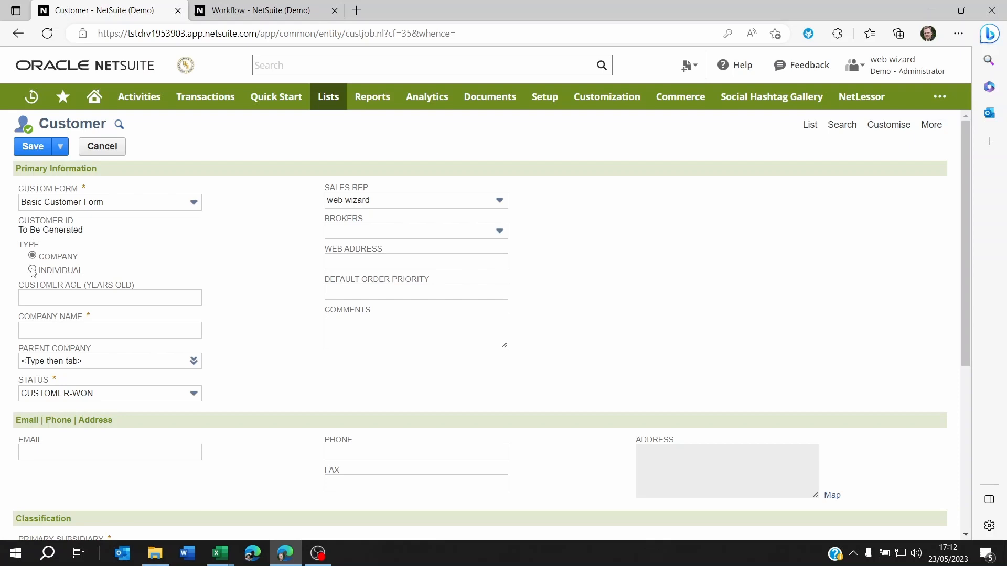
click(33, 270)
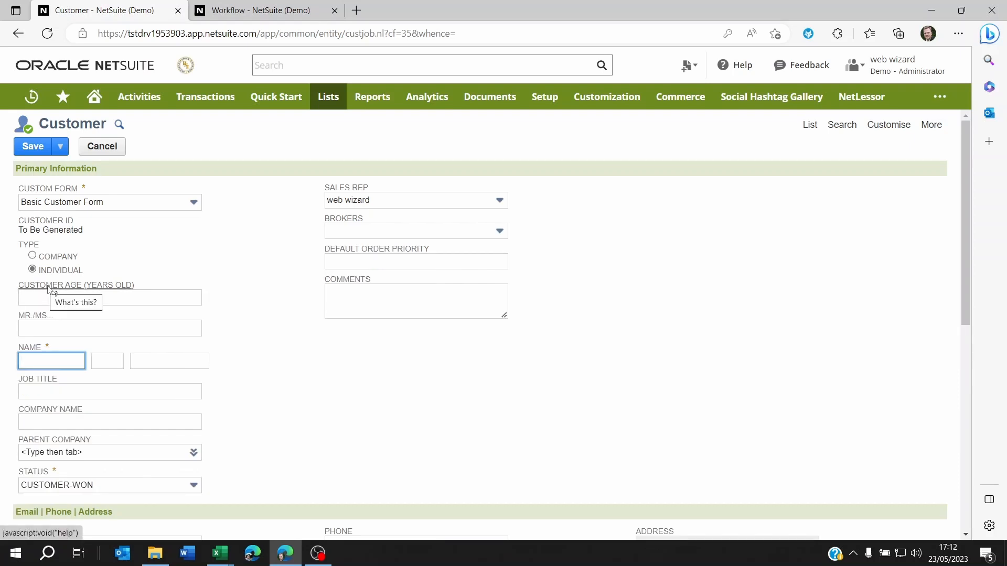
click(75, 302)
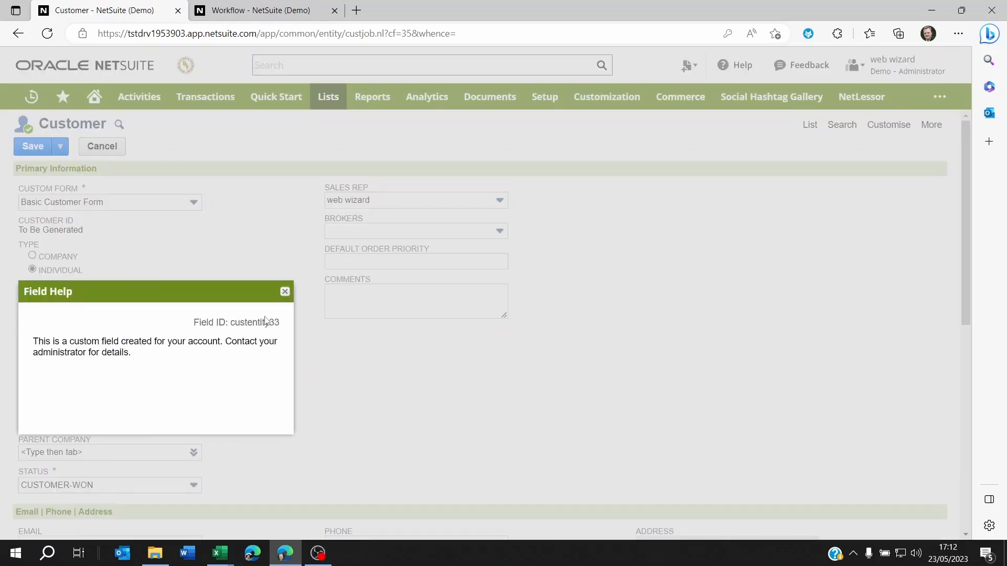
click(284, 291)
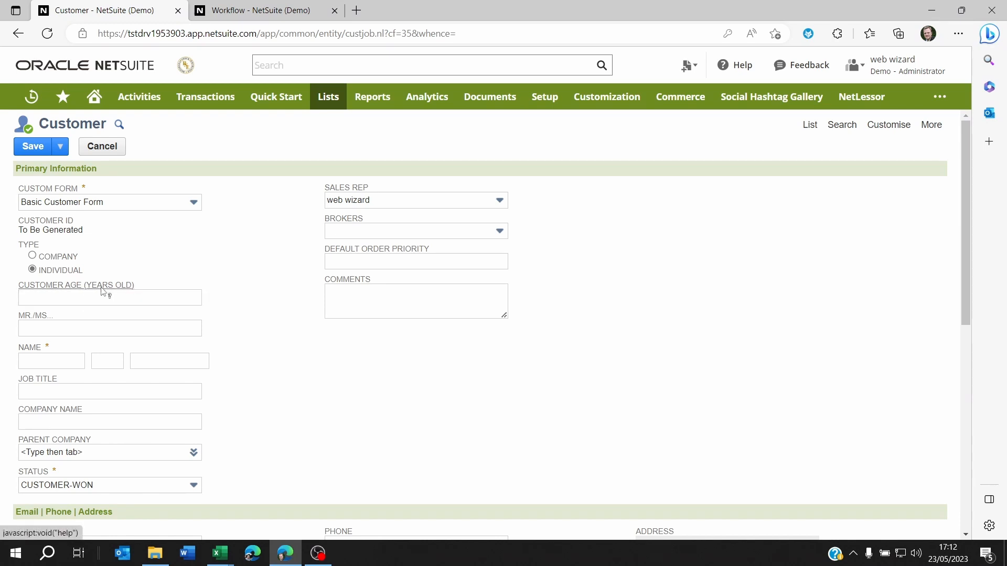
mouse_move(162, 290)
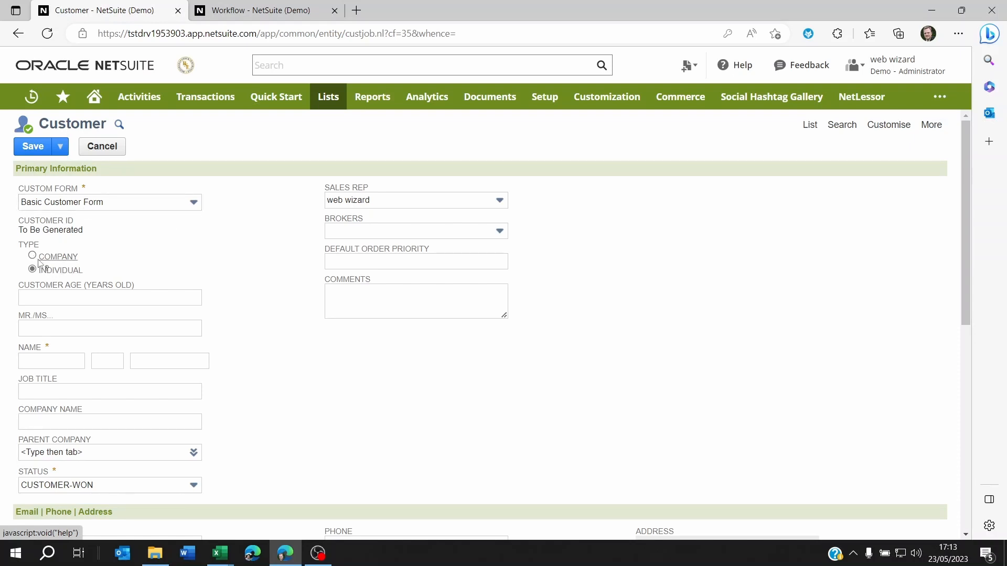
click(33, 270)
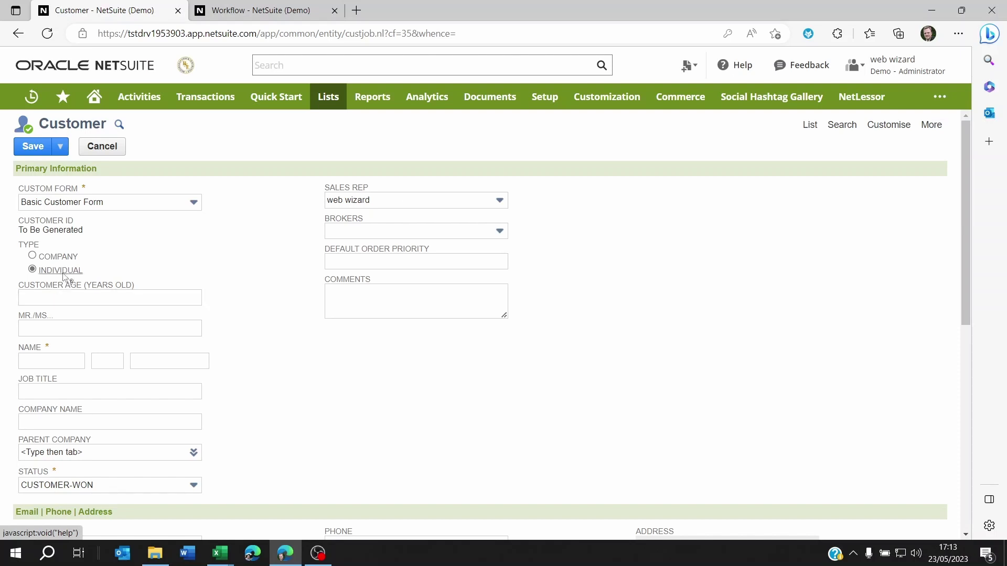
click(109, 297)
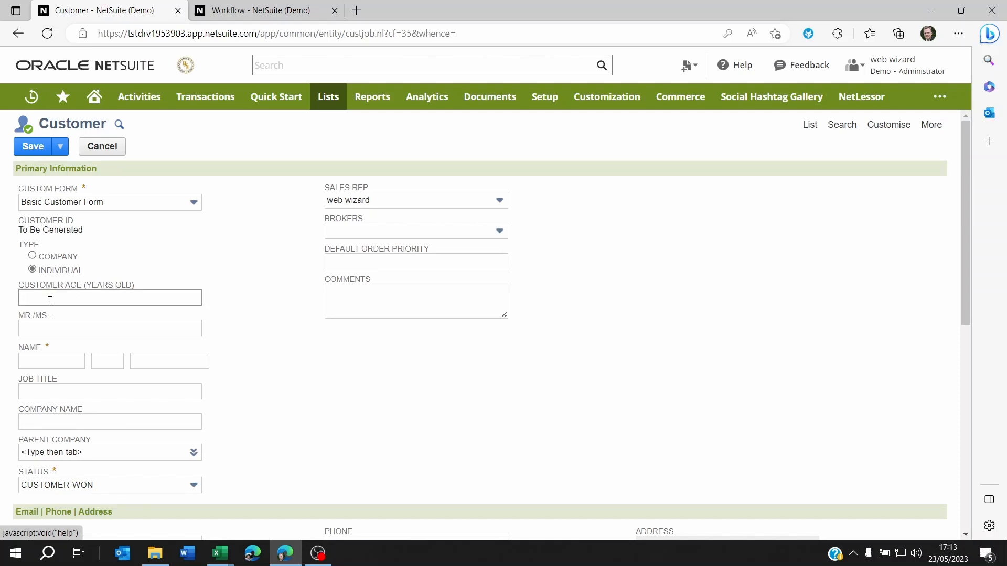
mouse_move(244, 302)
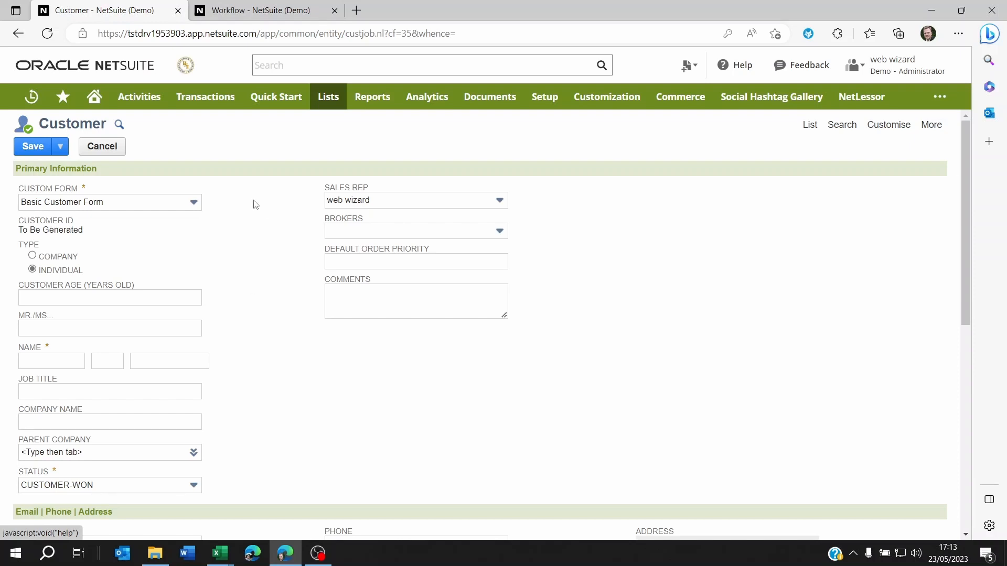
Return to the Individual customers workflow and begin a new action on State 1, listing action types.
click(260, 10)
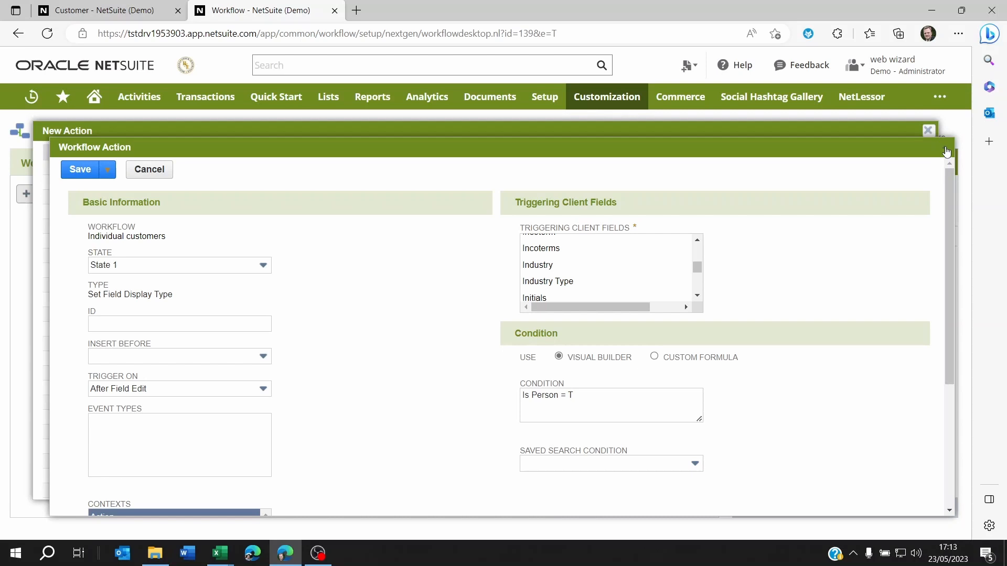
click(928, 131)
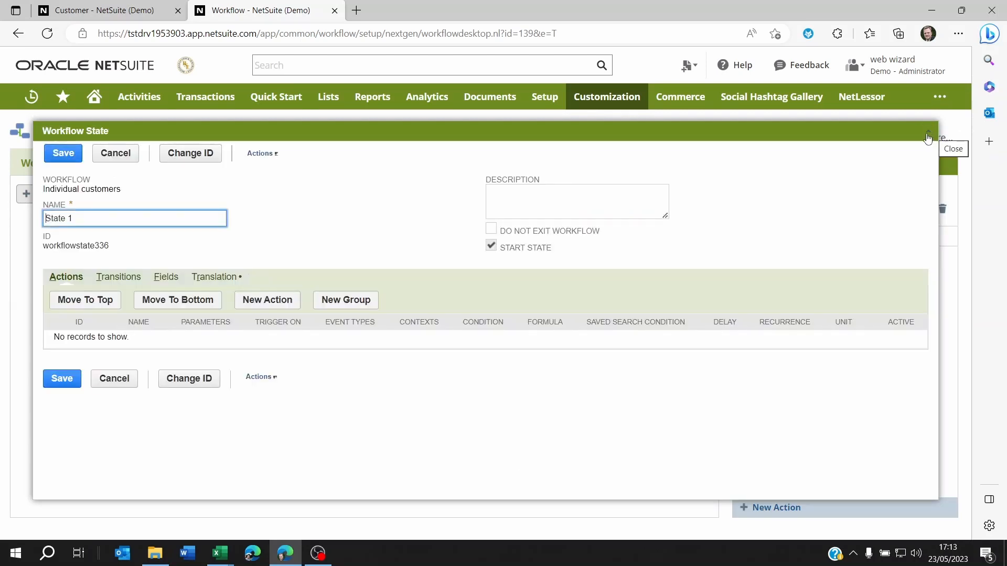
mouse_move(347, 229)
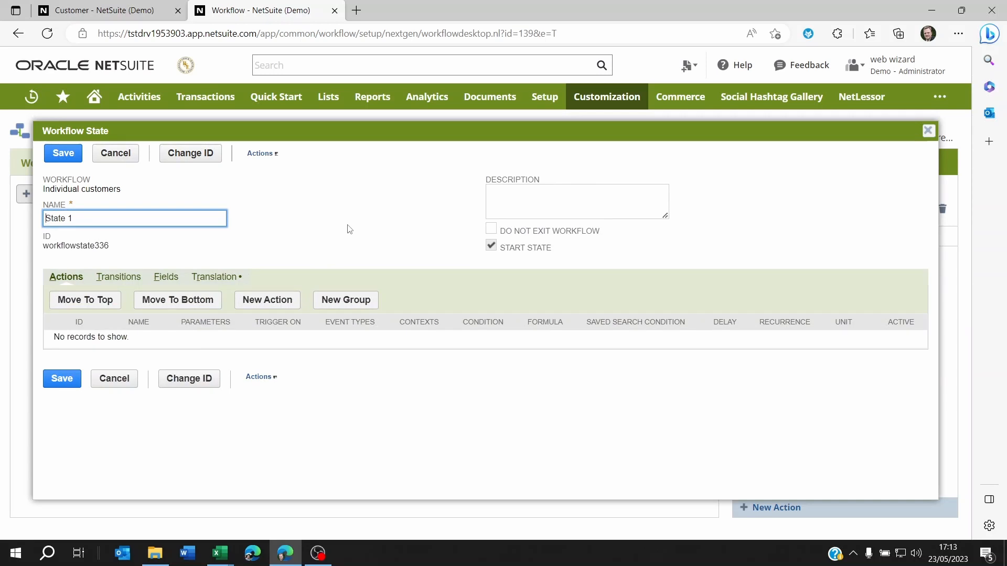
mouse_move(268, 300)
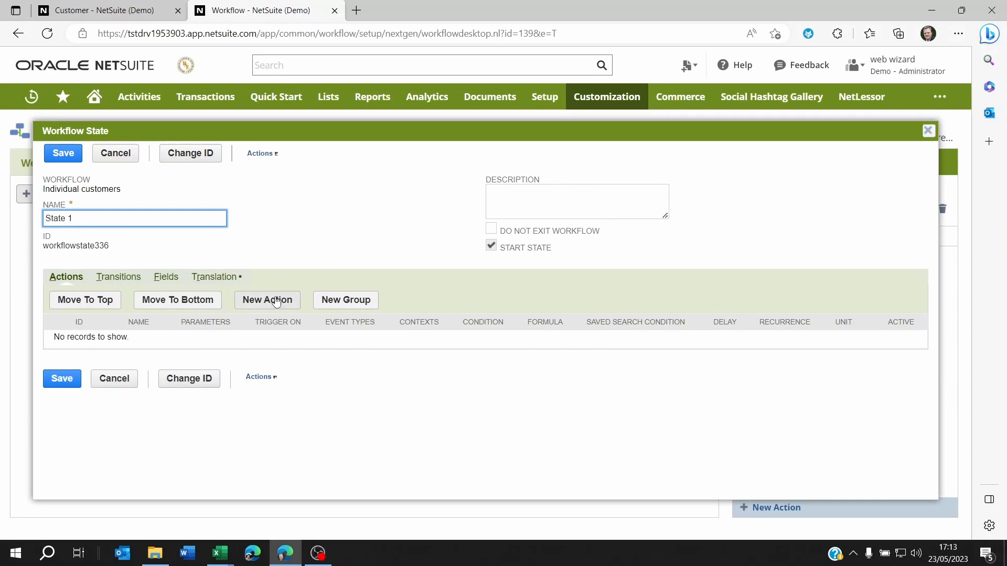
click(267, 300)
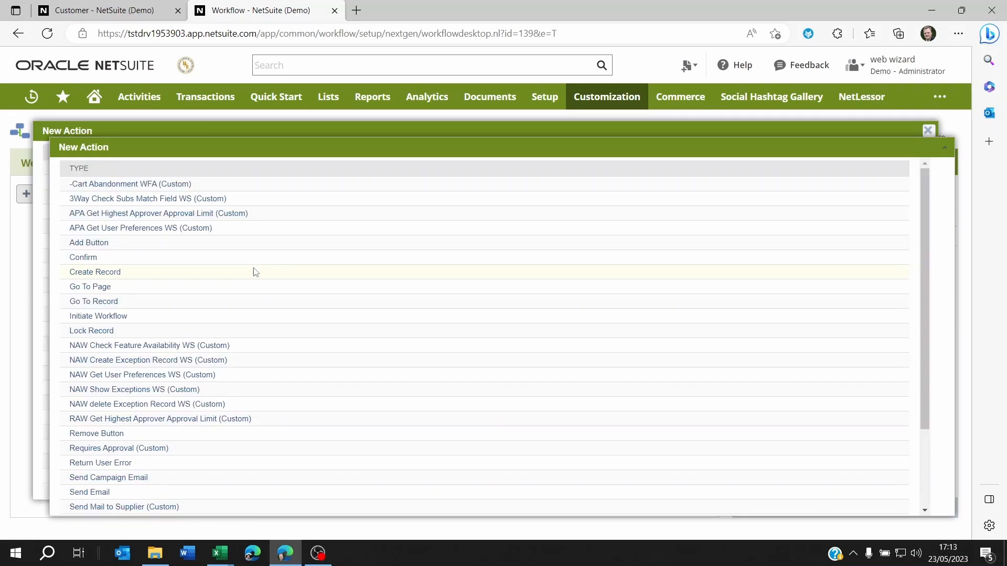
scroll(down, 3)
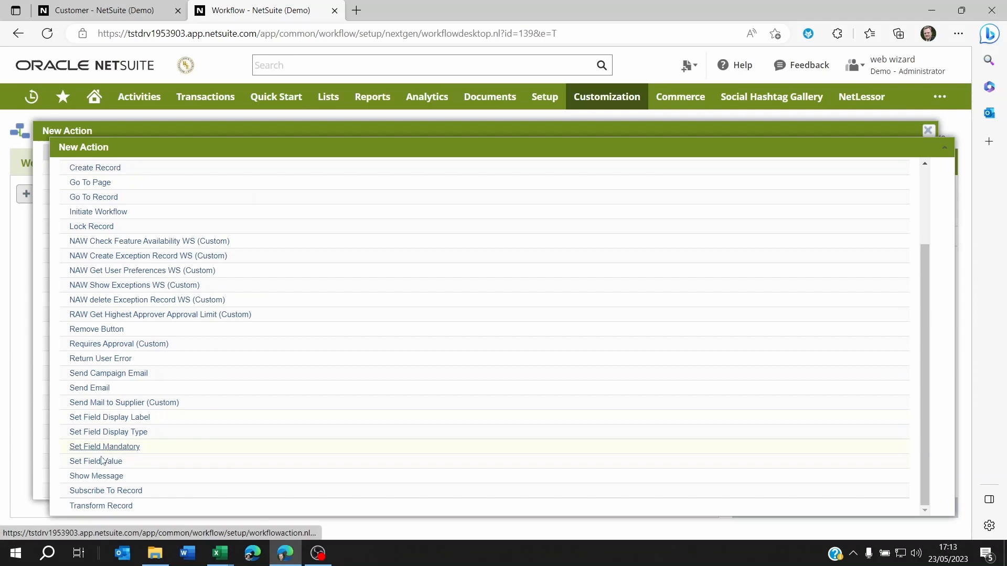
Create a Set Field Display Type action triggered after field edit of Is Person, reaching its condition builder.
click(104, 447)
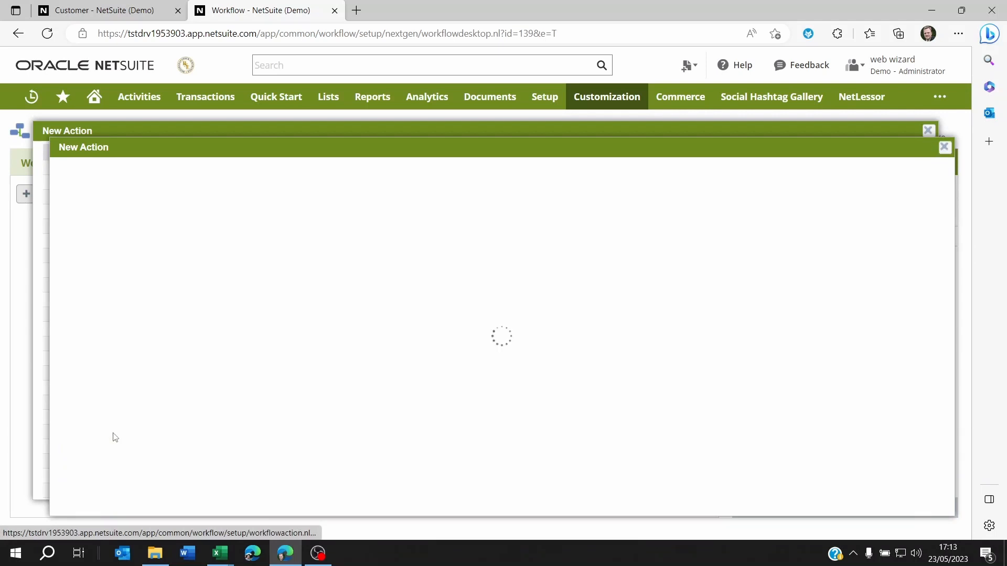
mouse_move(341, 246)
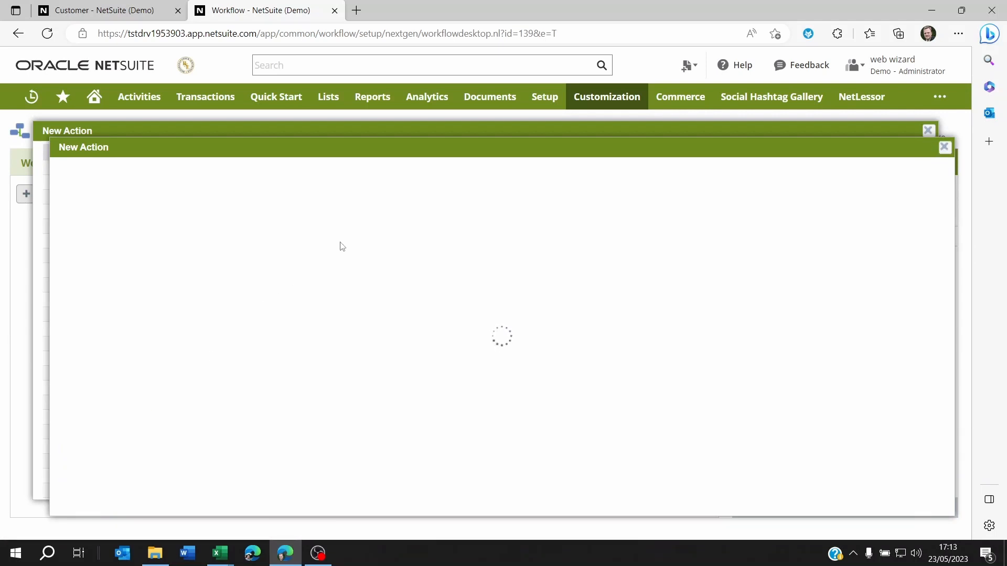
mouse_move(281, 247)
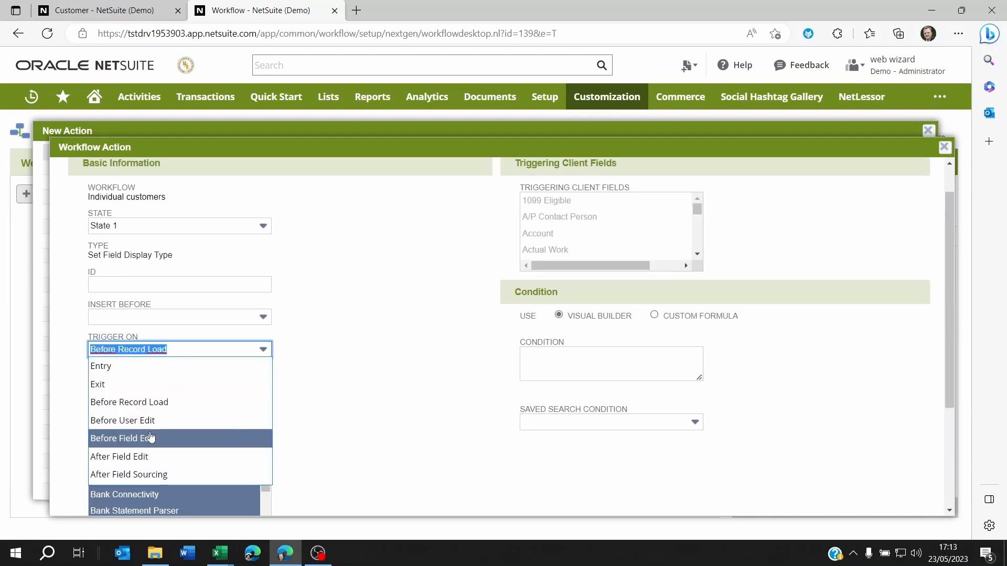
click(118, 456)
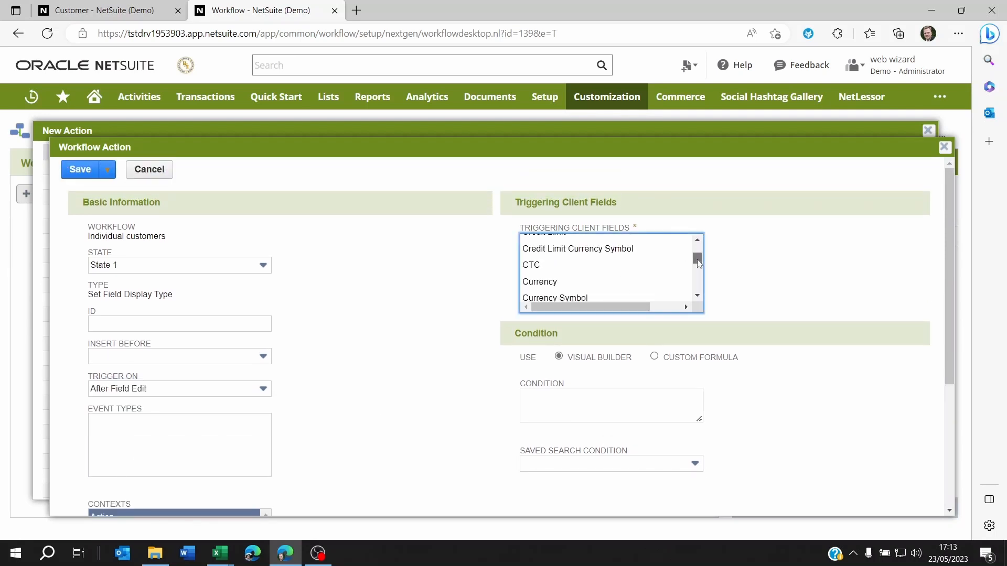
scroll(down, 3)
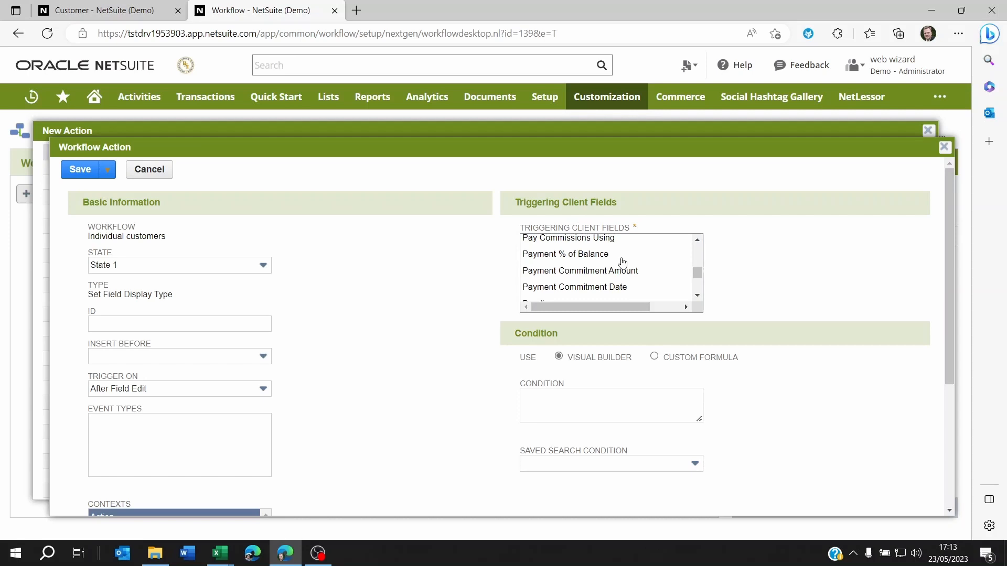
scroll(up, 3)
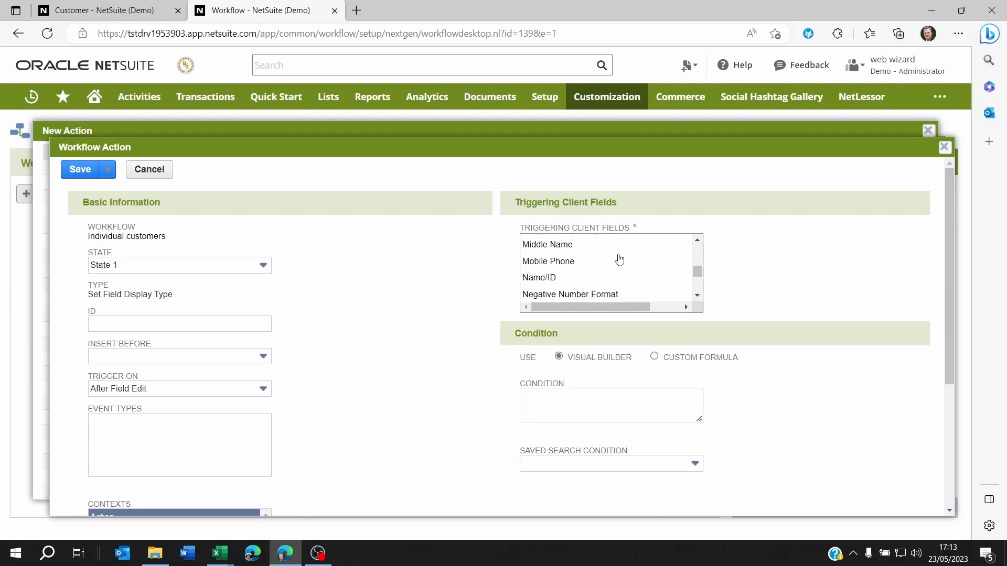
scroll(up, 3)
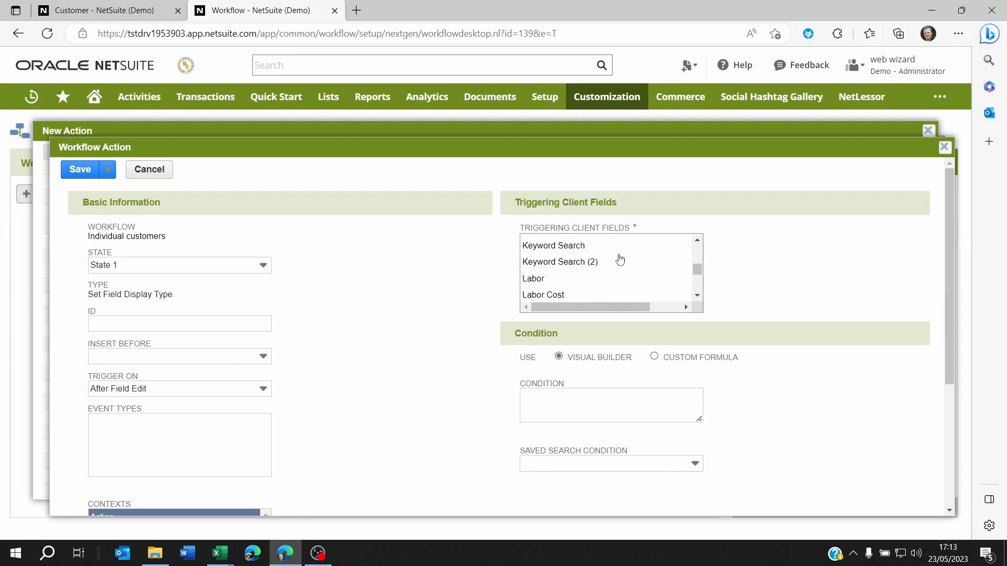
scroll(down, 3)
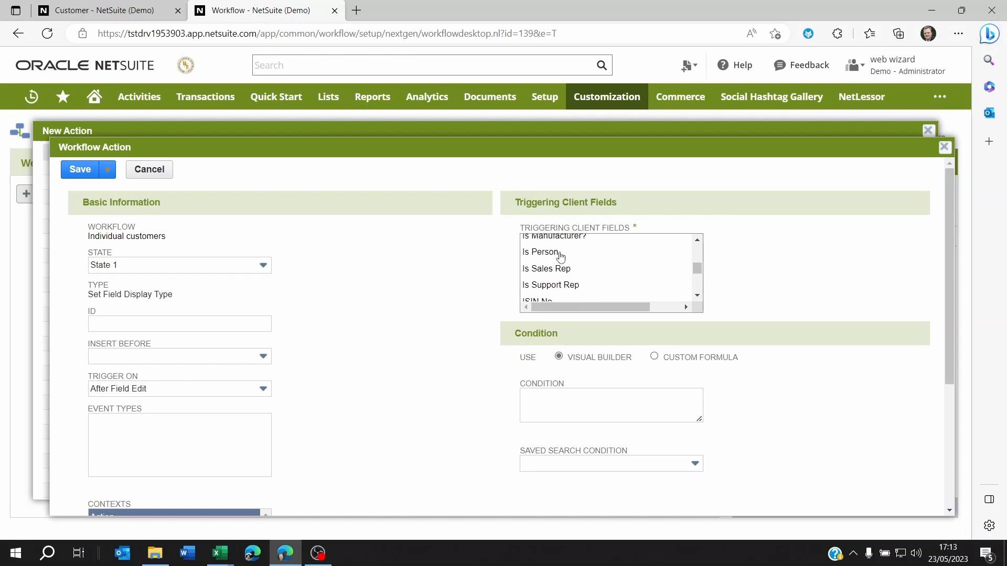
click(541, 252)
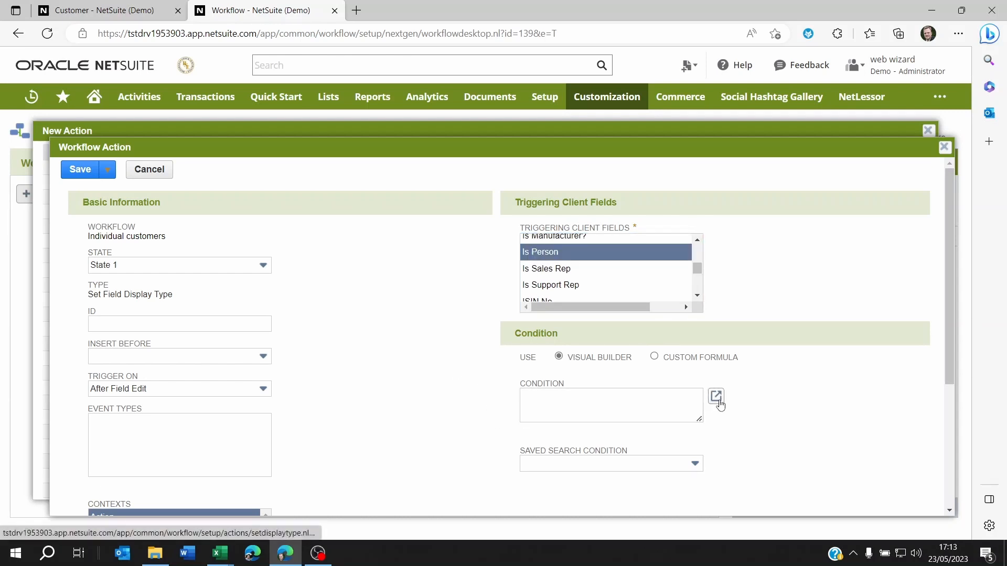
mouse_move(717, 397)
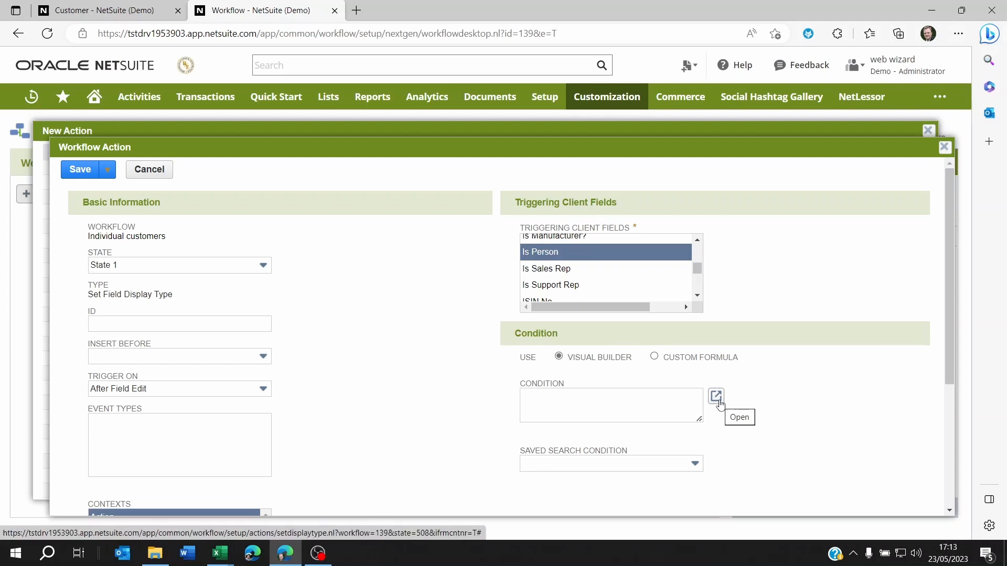
mouse_move(575, 324)
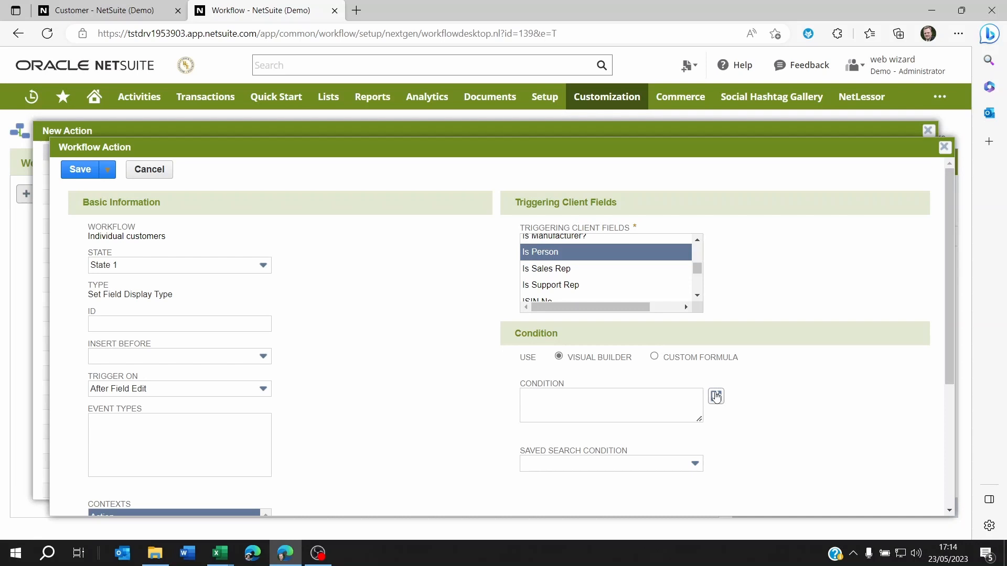
click(714, 397)
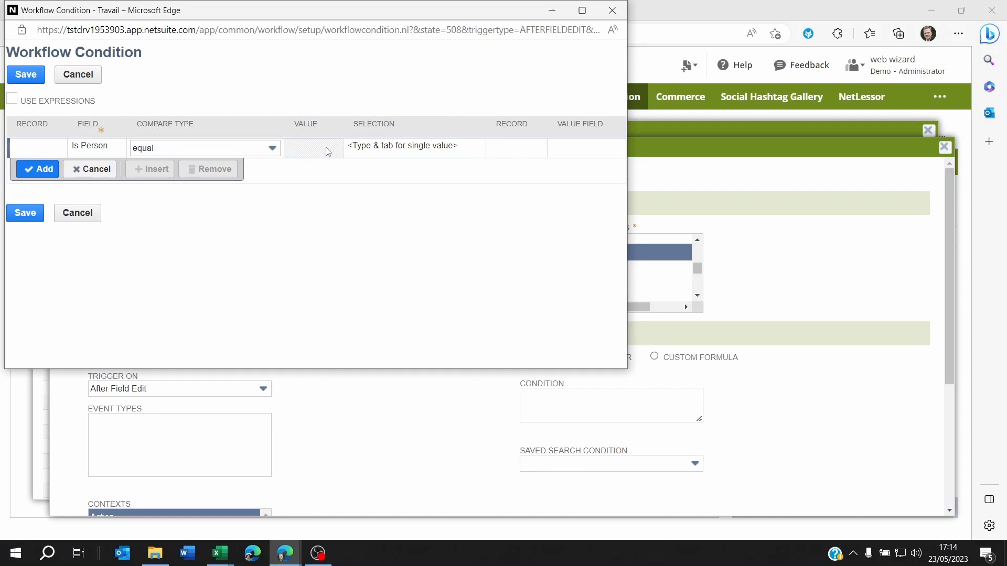
mouse_move(360, 140)
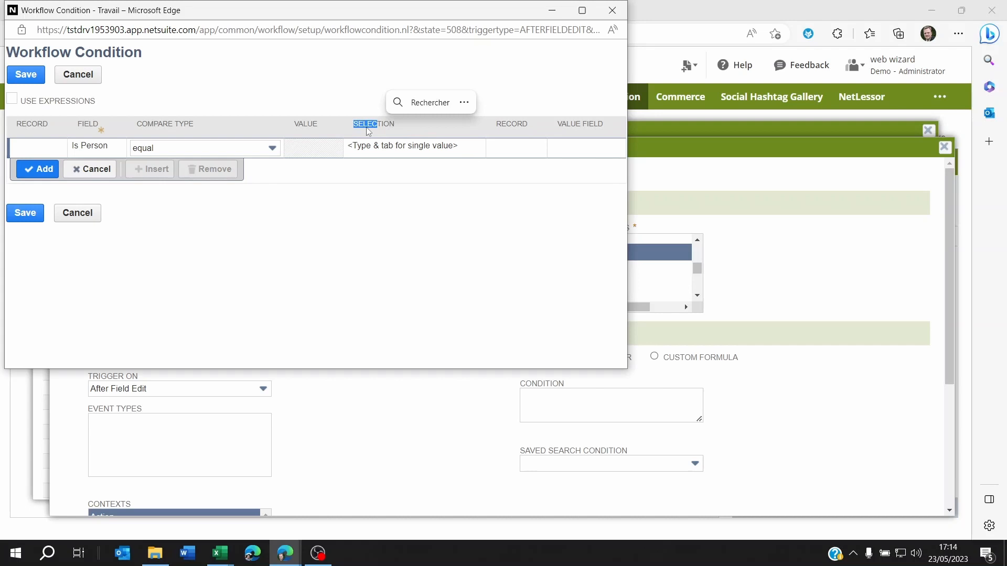
mouse_move(364, 149)
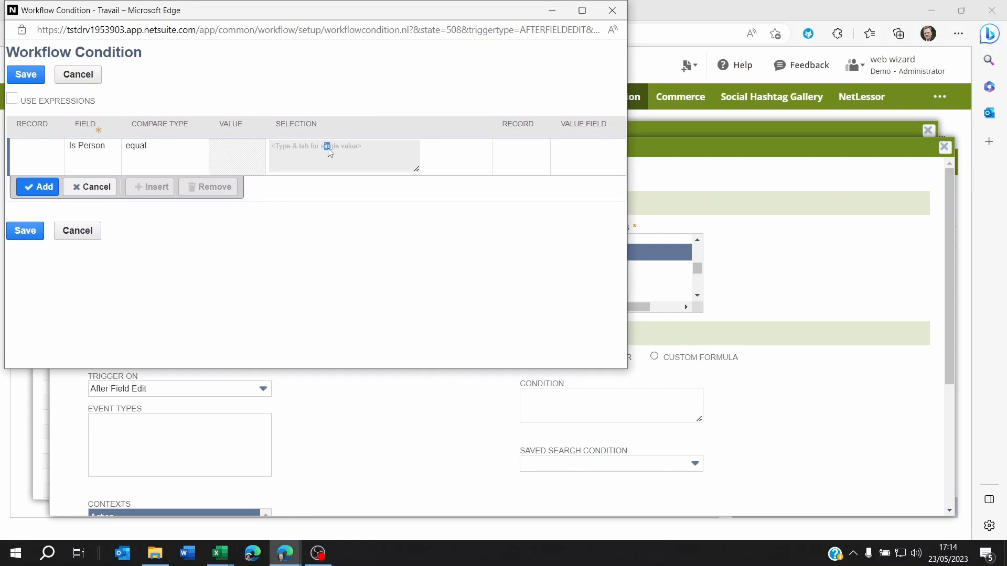
Add the row Is Person compared as checked and save the condition, shown as Is Person = T.
click(165, 147)
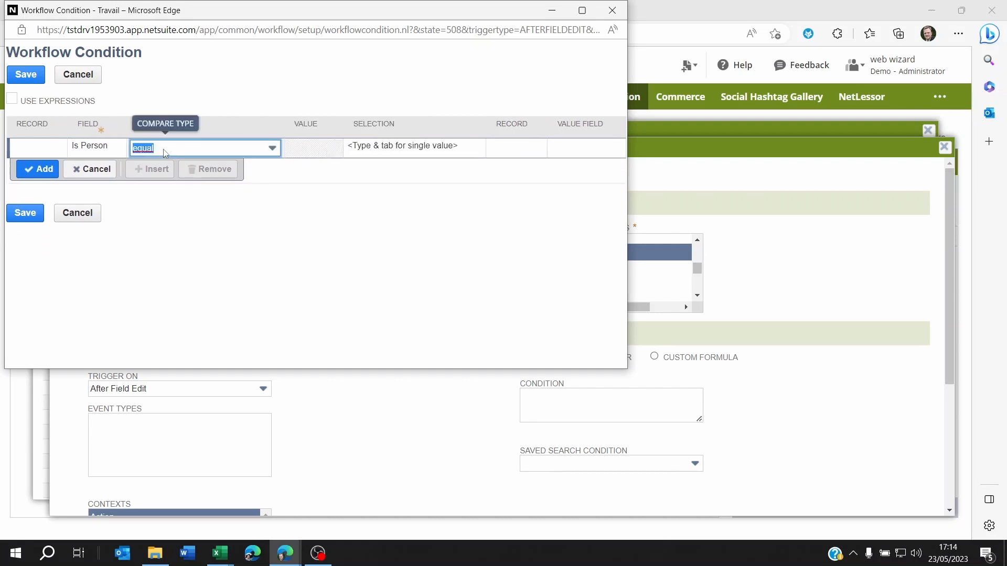
click(271, 148)
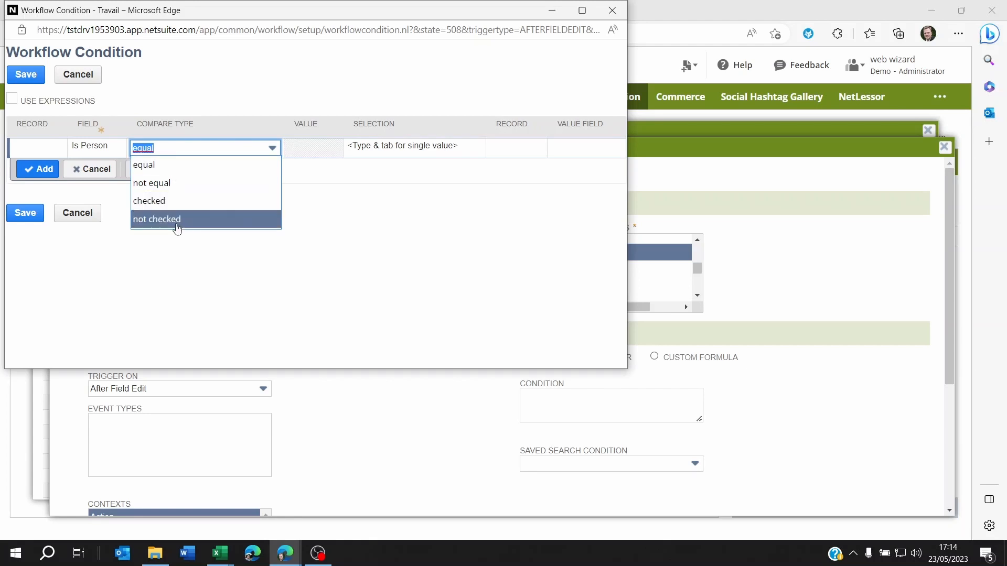
click(149, 200)
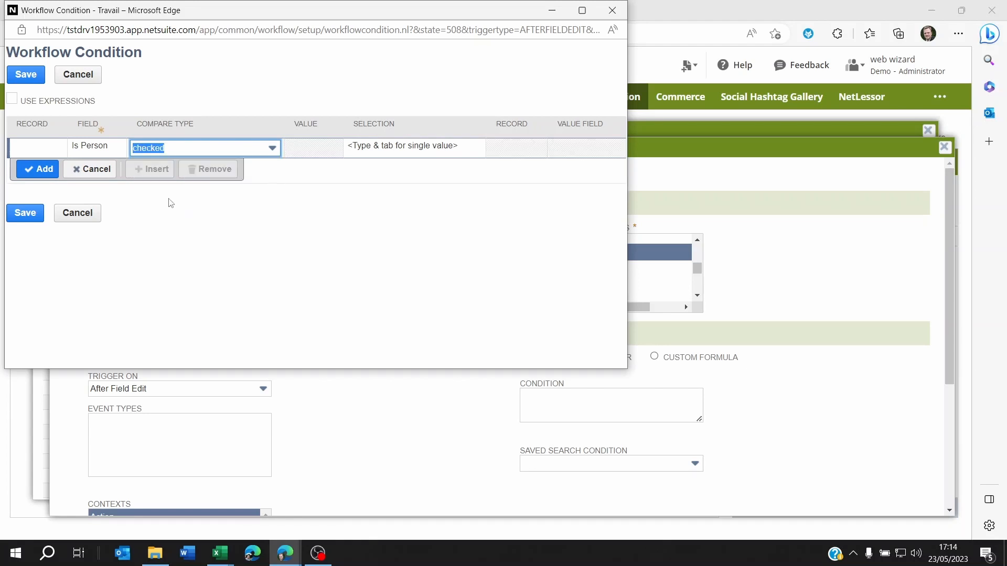
click(39, 169)
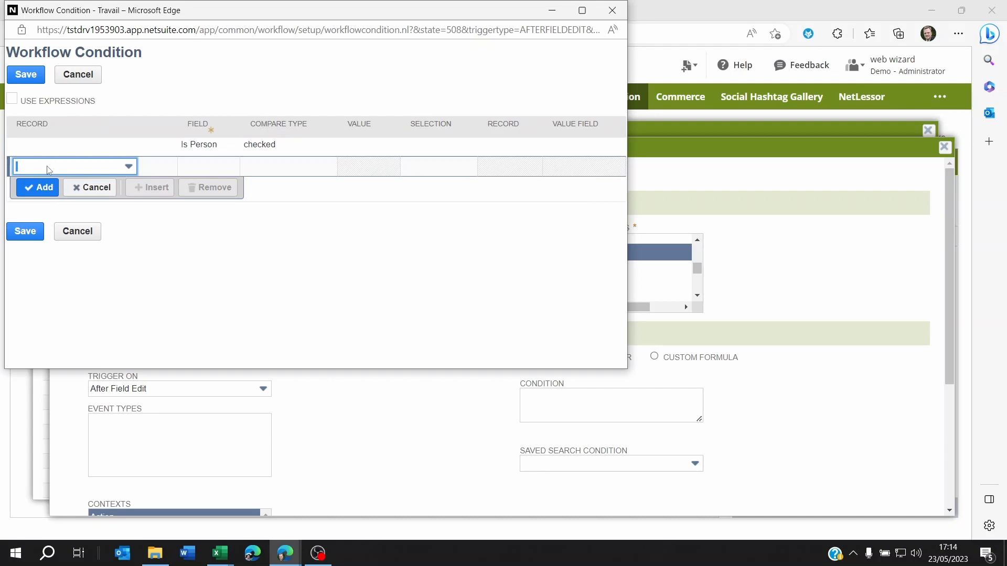
click(199, 145)
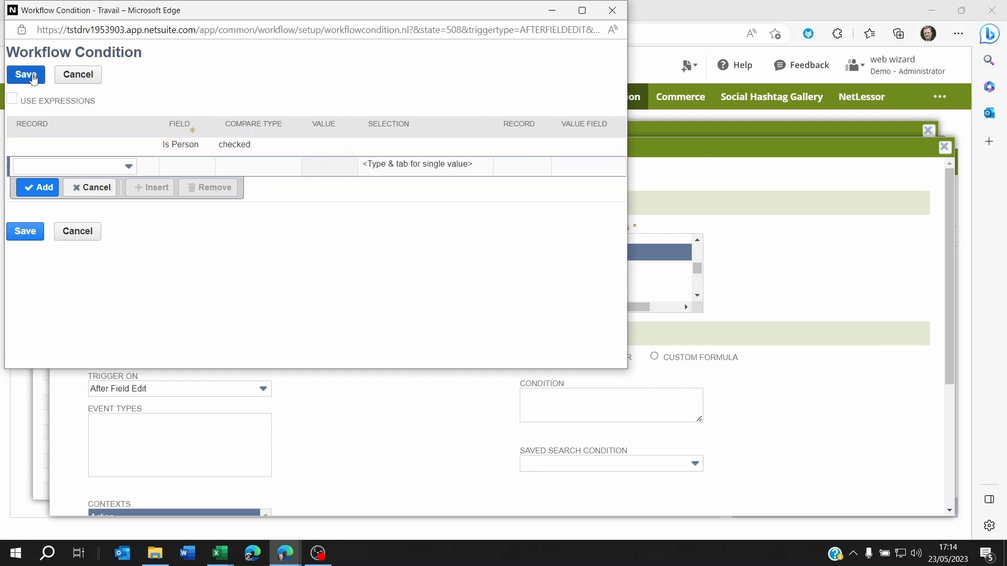
click(24, 74)
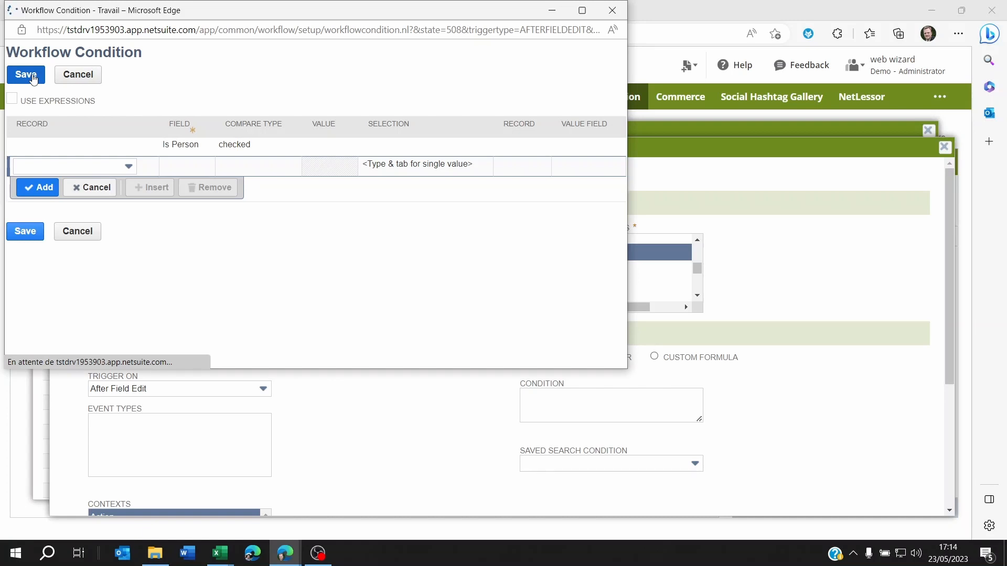
click(25, 74)
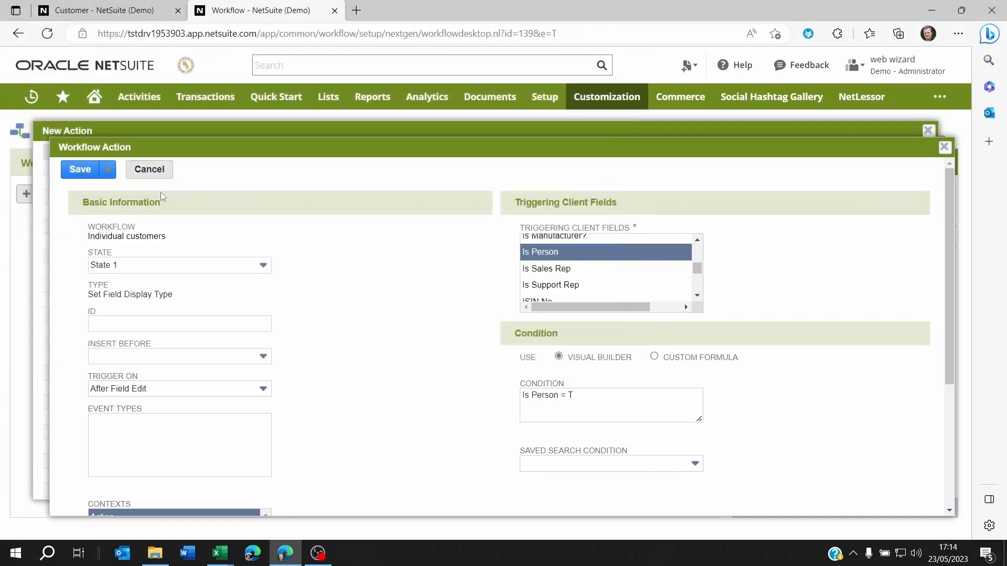
Review the display type parameters, then return to the new Customer form showing Individual type.
scroll(down, 3)
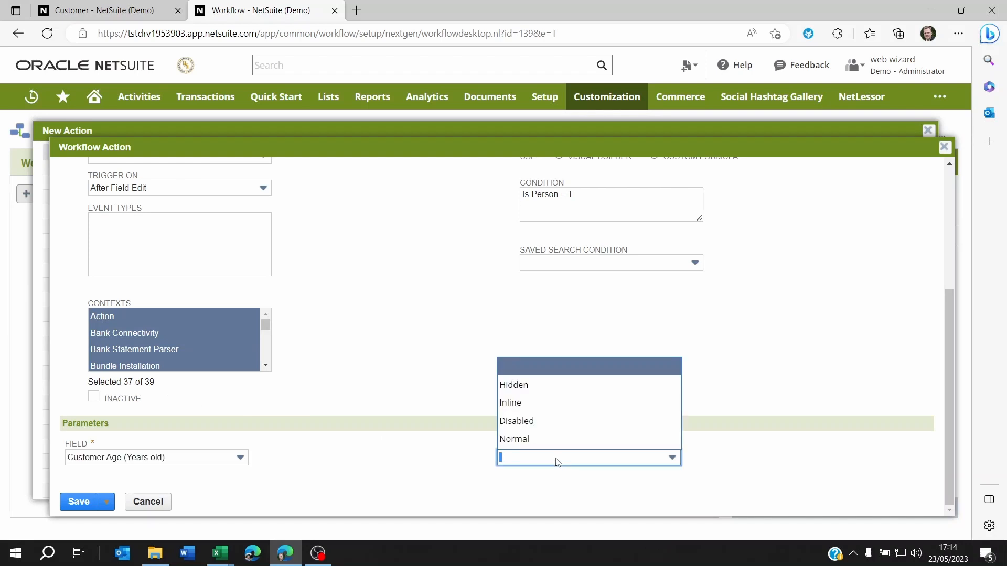
mouse_move(513, 439)
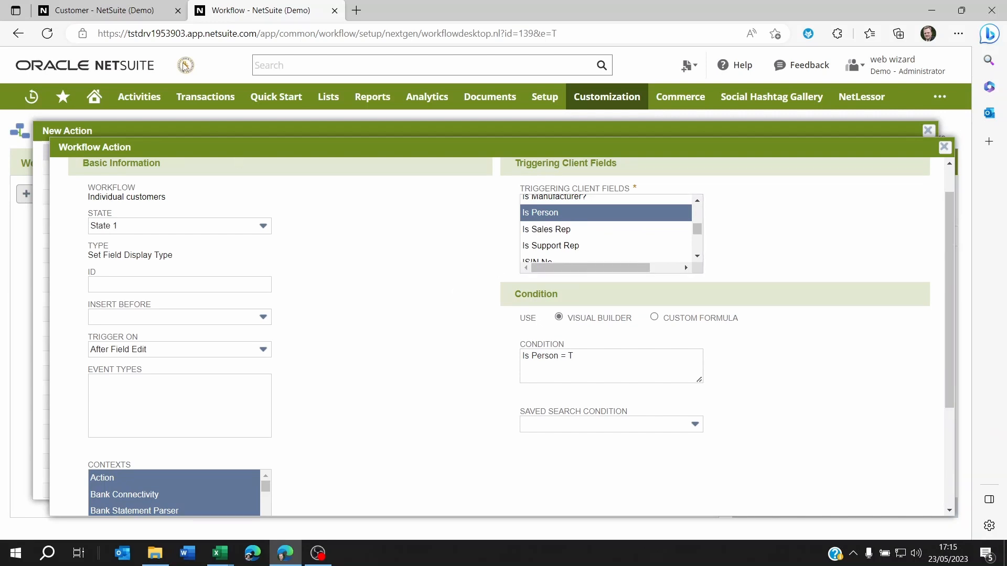
click(103, 11)
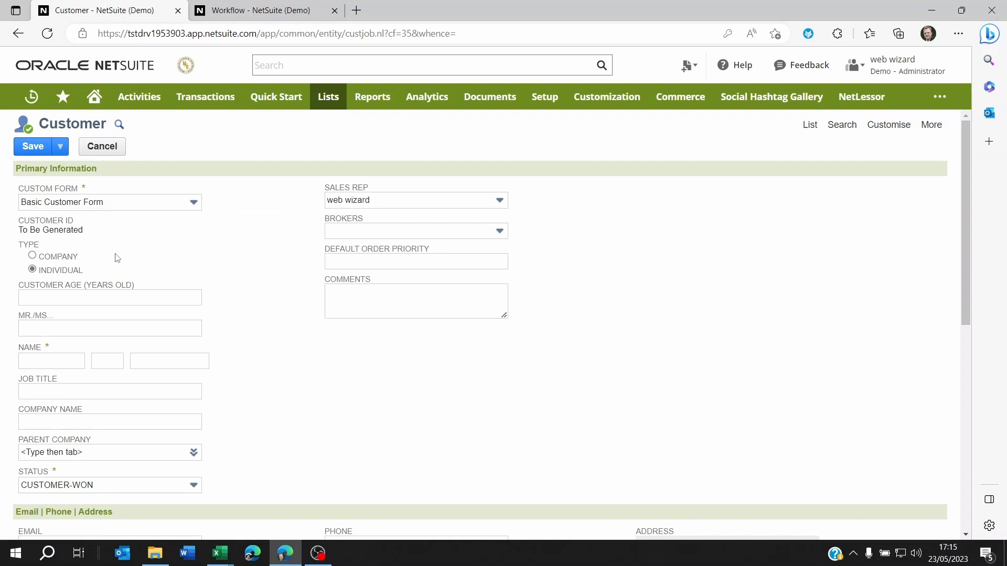
mouse_move(75, 270)
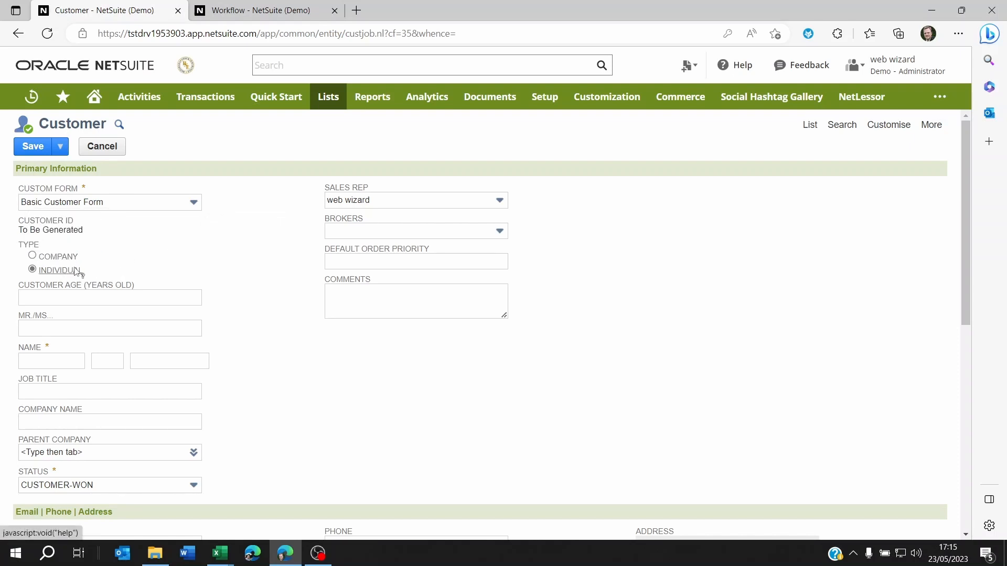
mouse_move(206, 258)
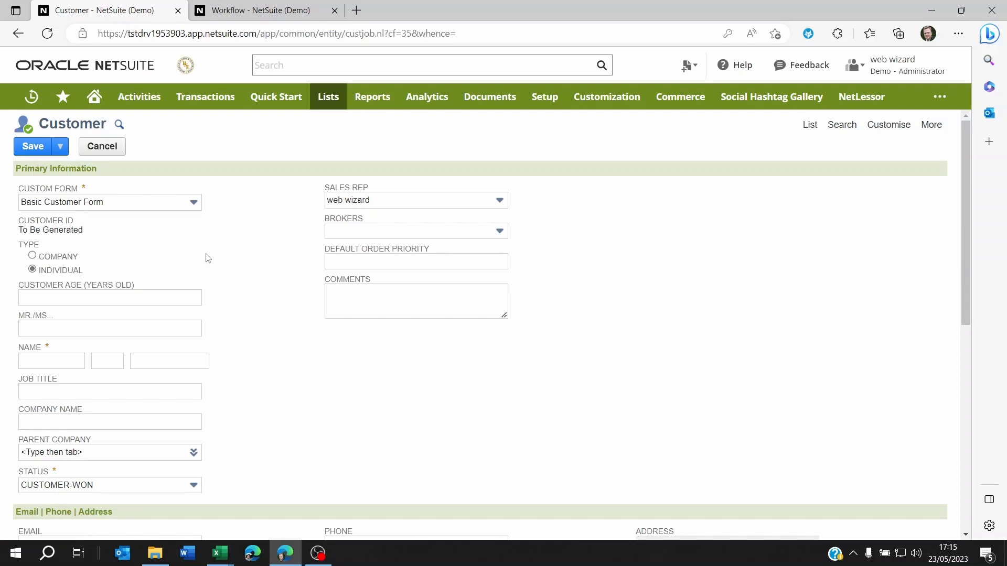
mouse_move(83, 261)
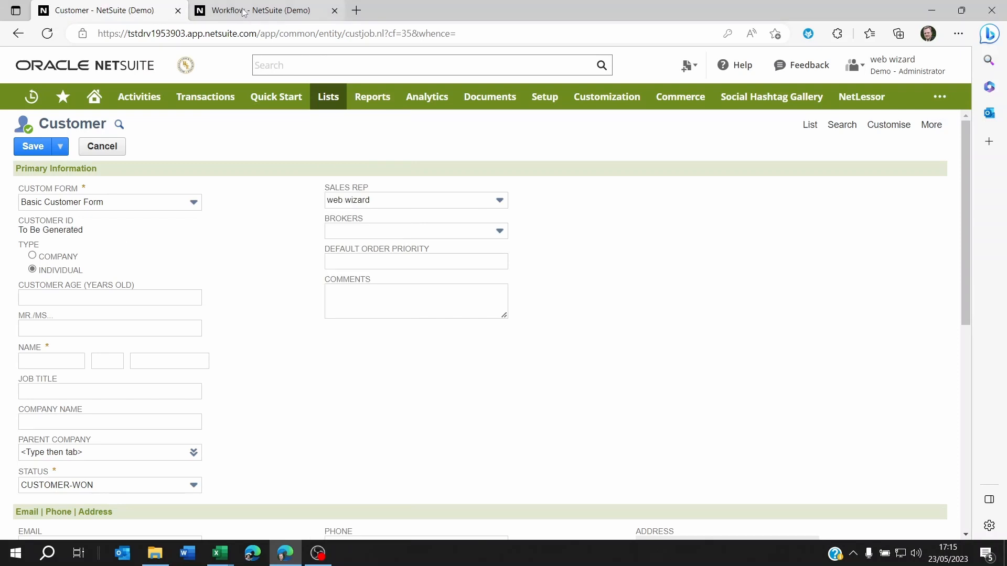
click(259, 10)
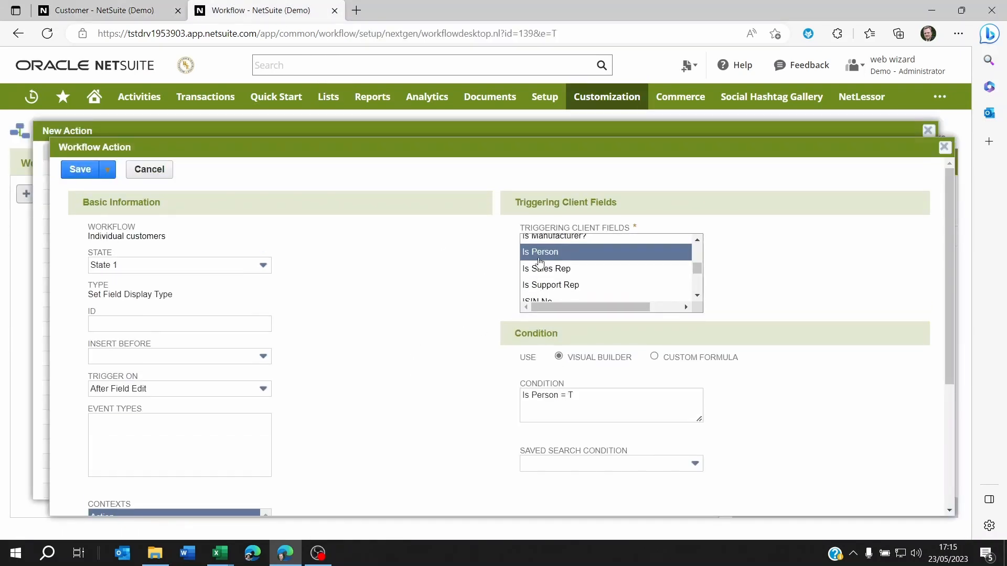
scroll(up, 3)
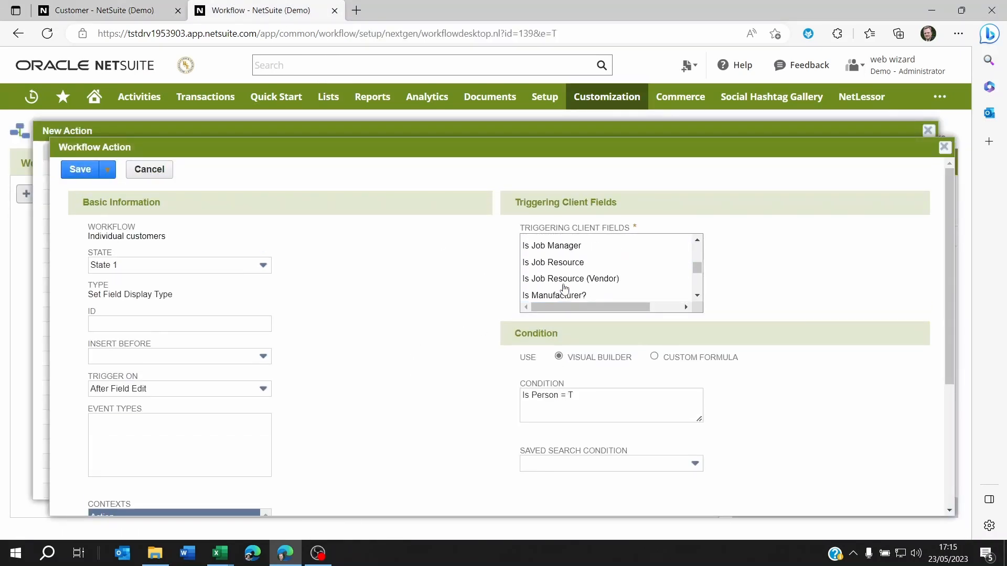
scroll(up, 3)
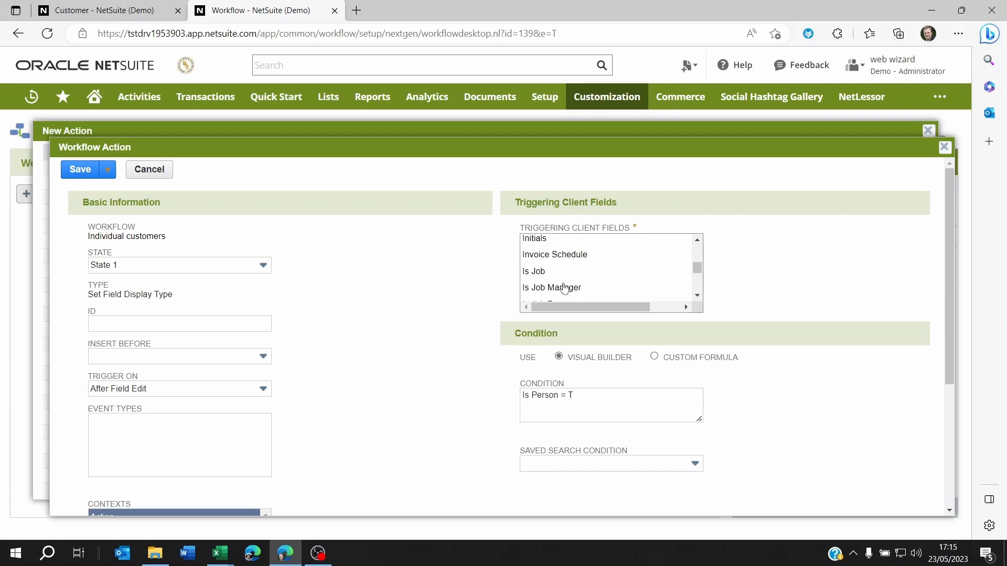
click(544, 282)
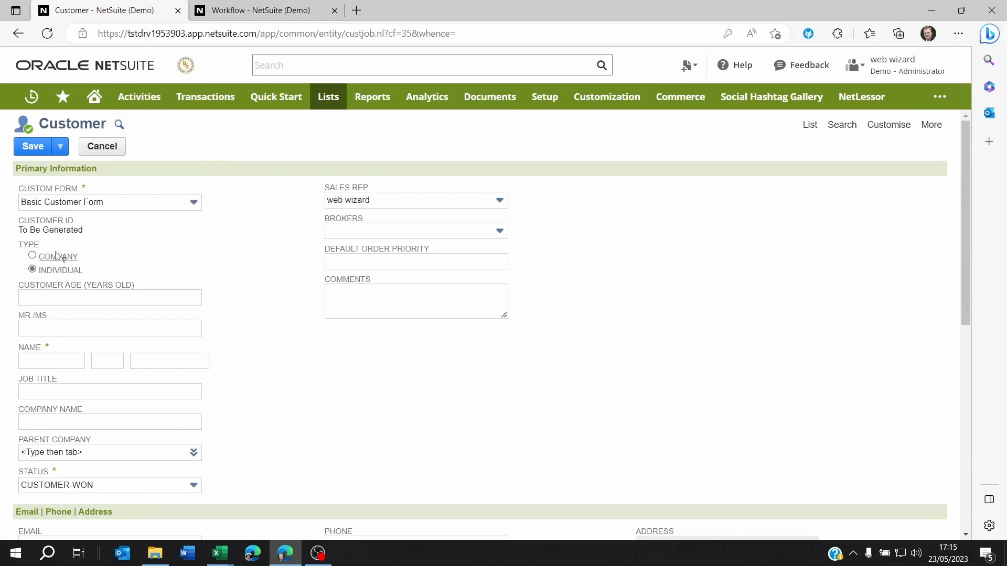
Check the Type field's help, then switch the customer to Company so Company Name becomes required.
click(28, 244)
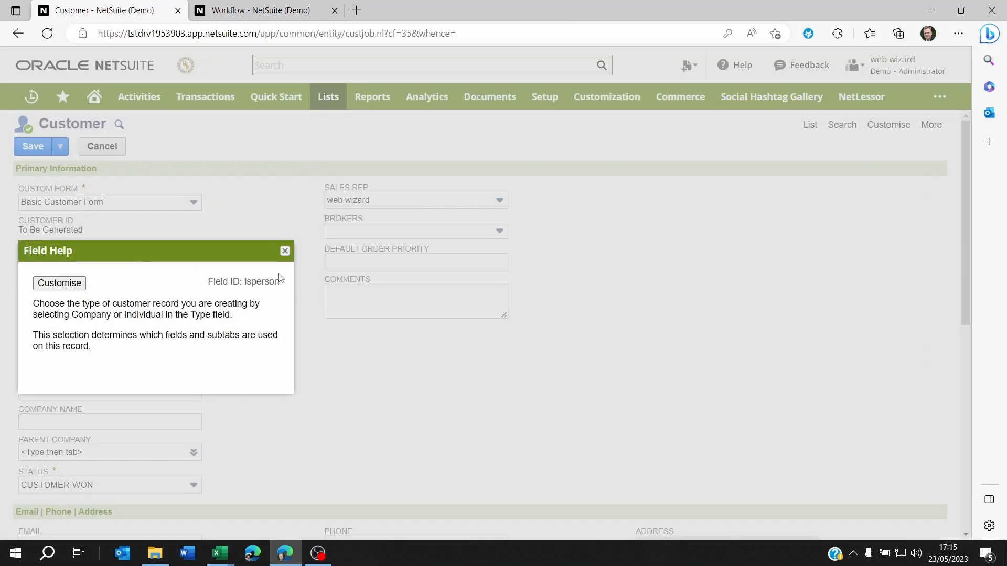
click(284, 251)
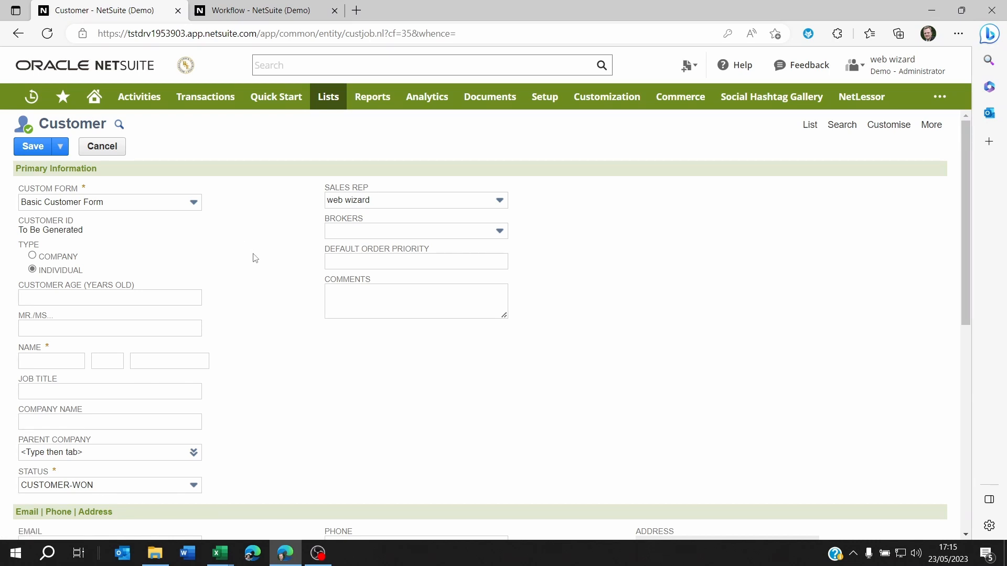
mouse_move(32, 269)
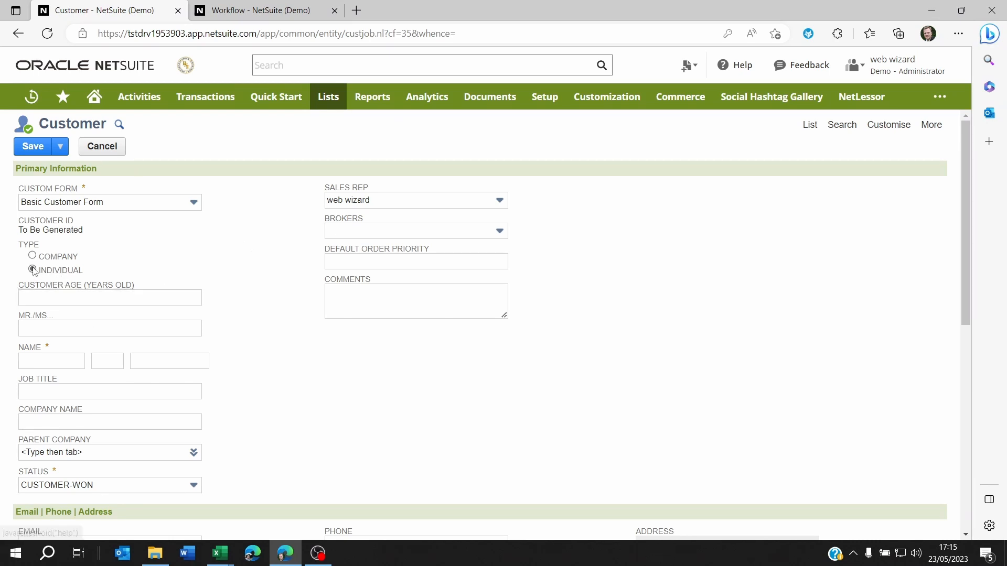
click(52, 361)
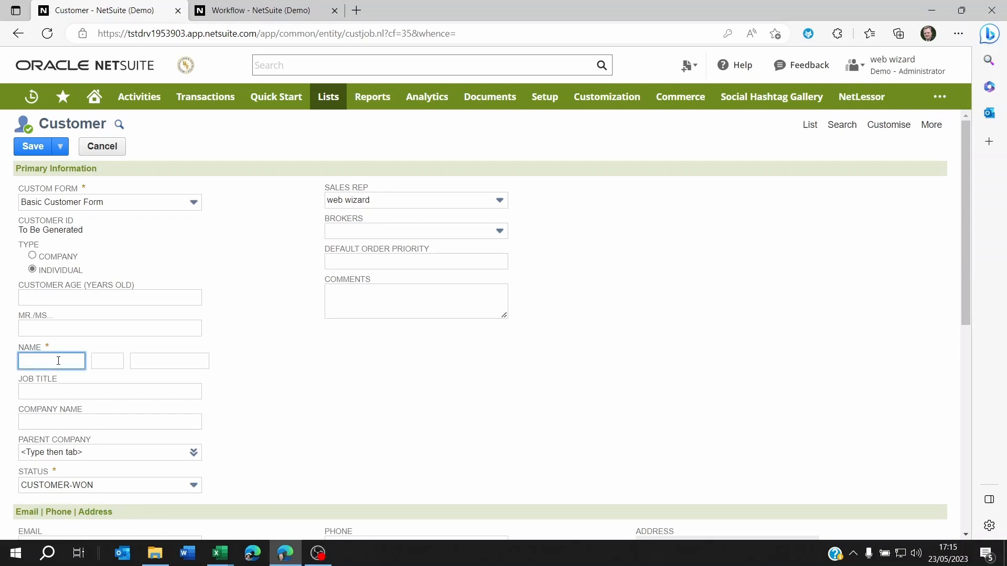
mouse_move(69, 360)
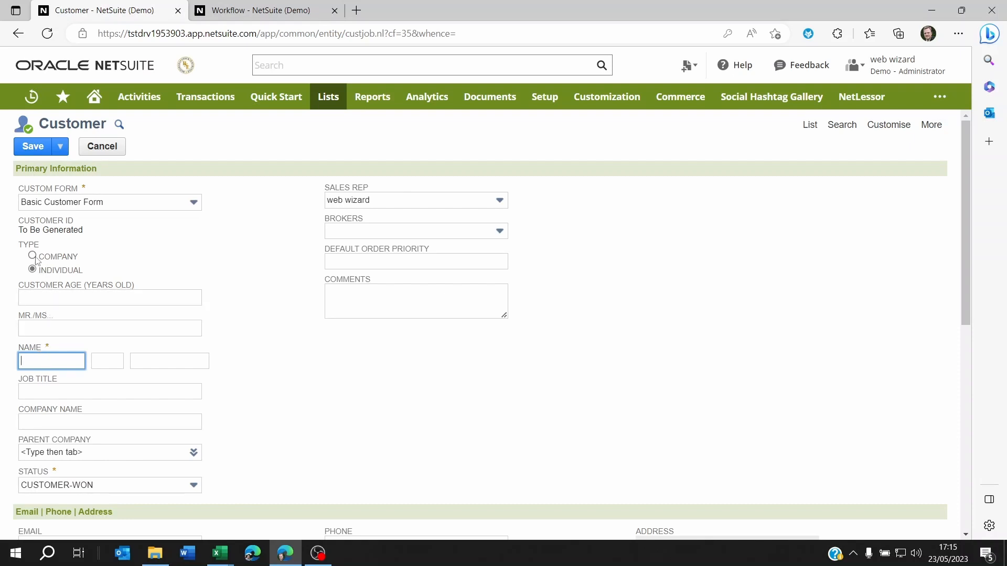
click(33, 256)
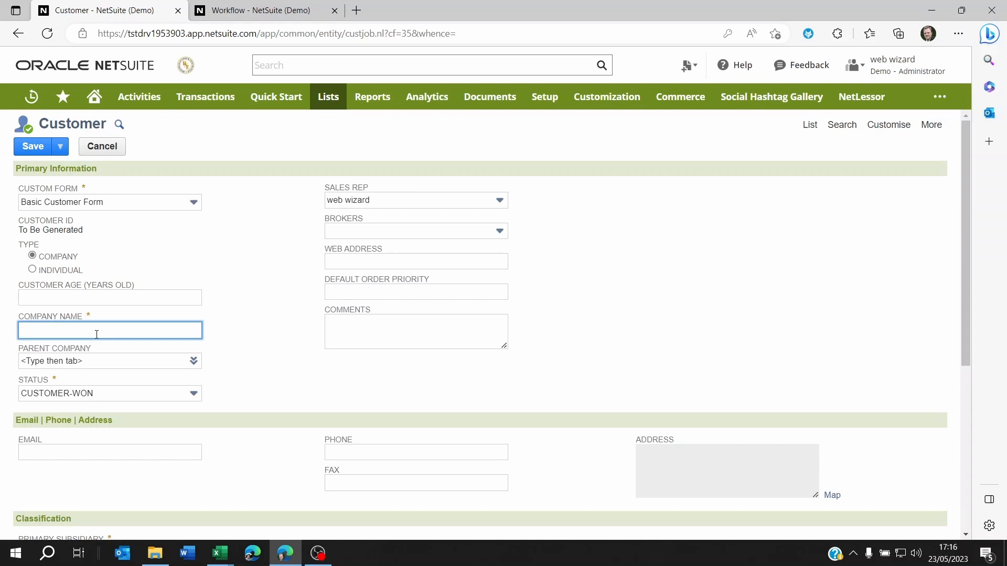
mouse_move(262, 293)
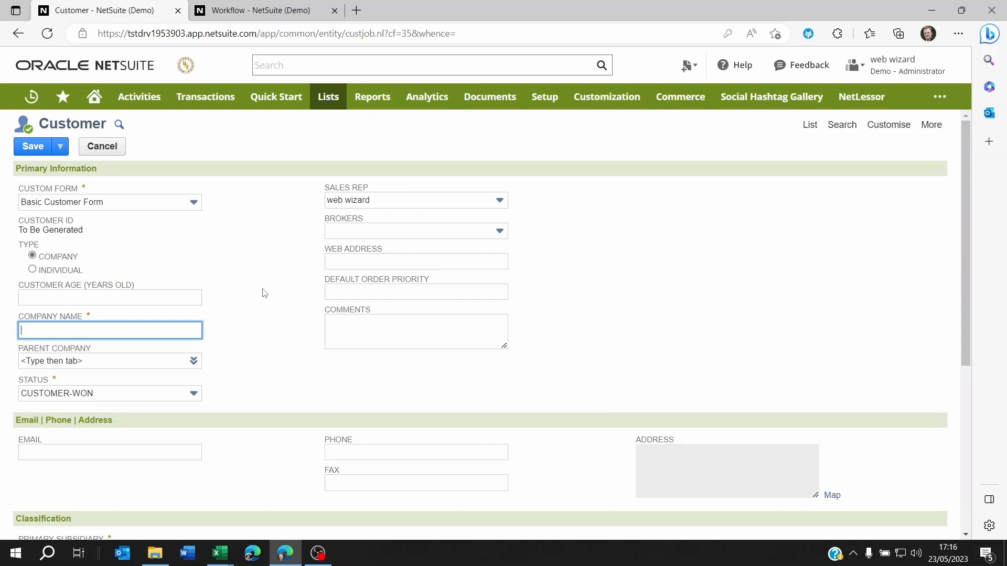
mouse_move(251, 247)
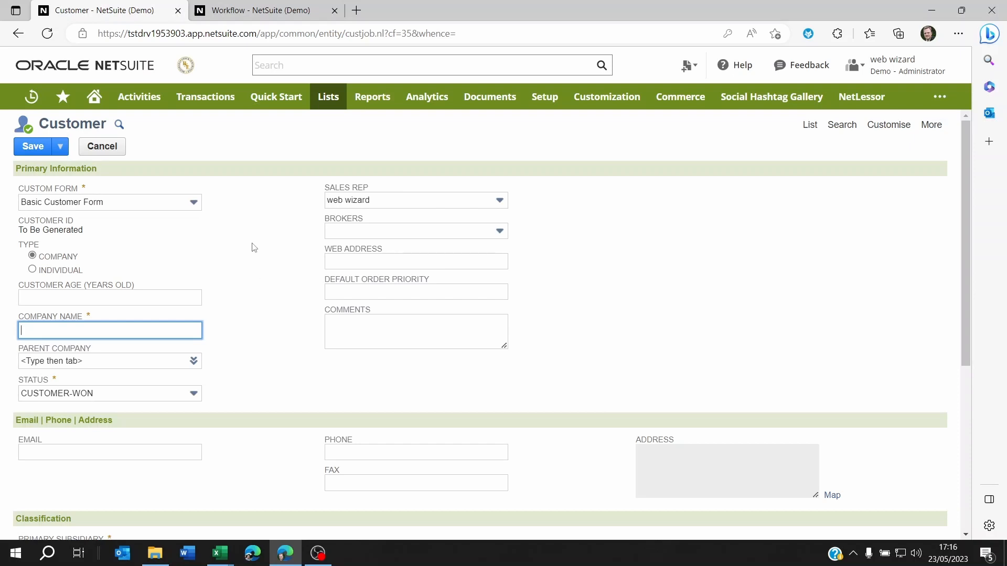